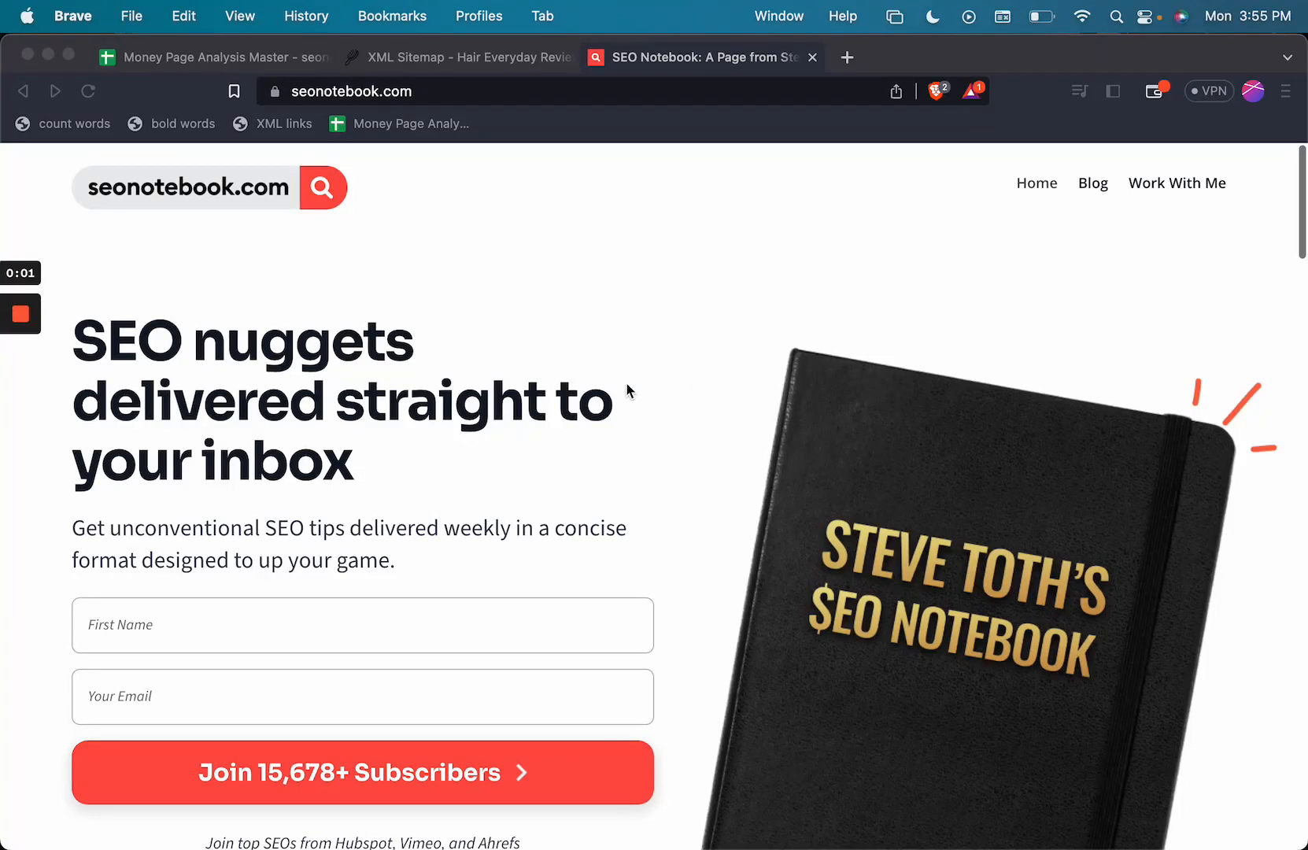
- Make a copy of the Money Page Analysis Master spreadsheet via File > Make a copy
scroll("down", 3)
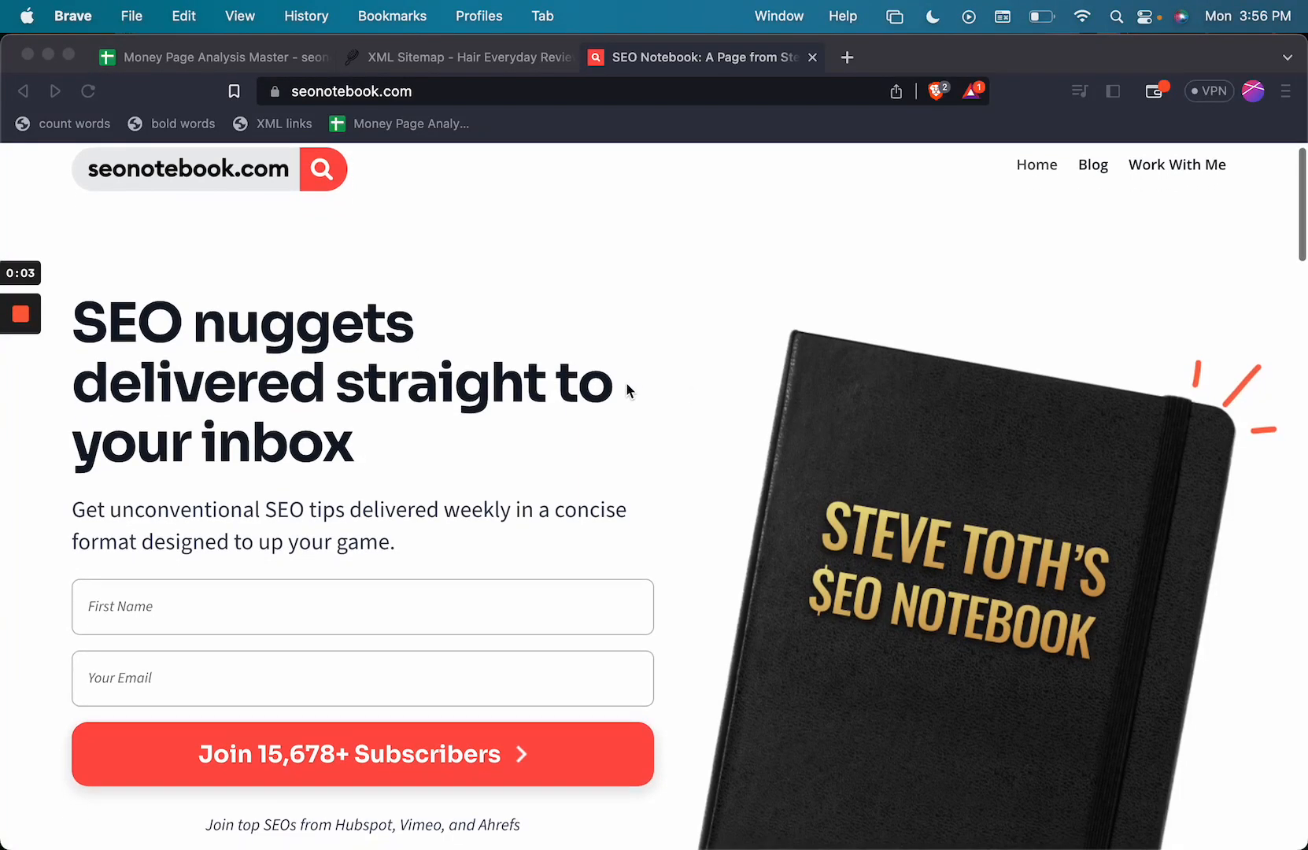
scroll("down", 3)
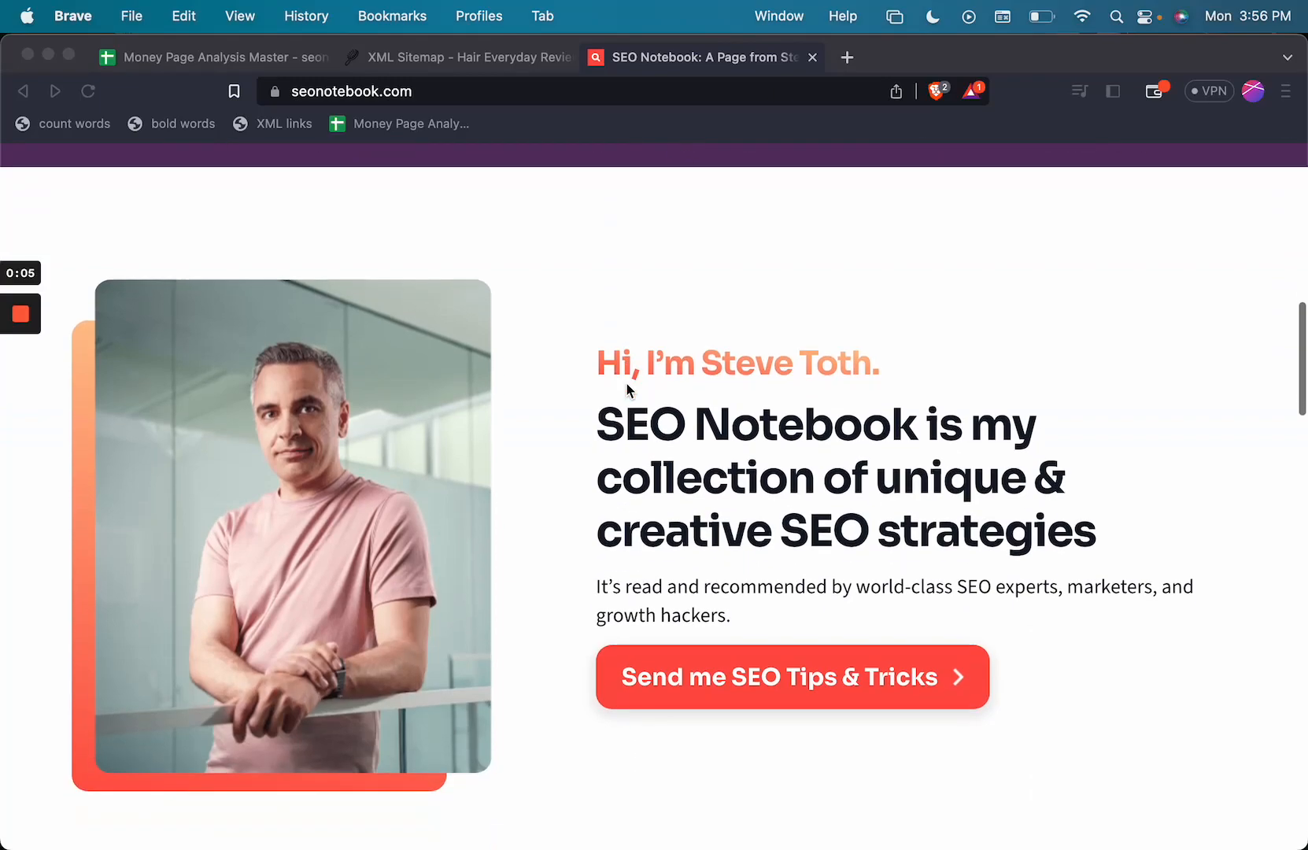
scroll("down", 3)
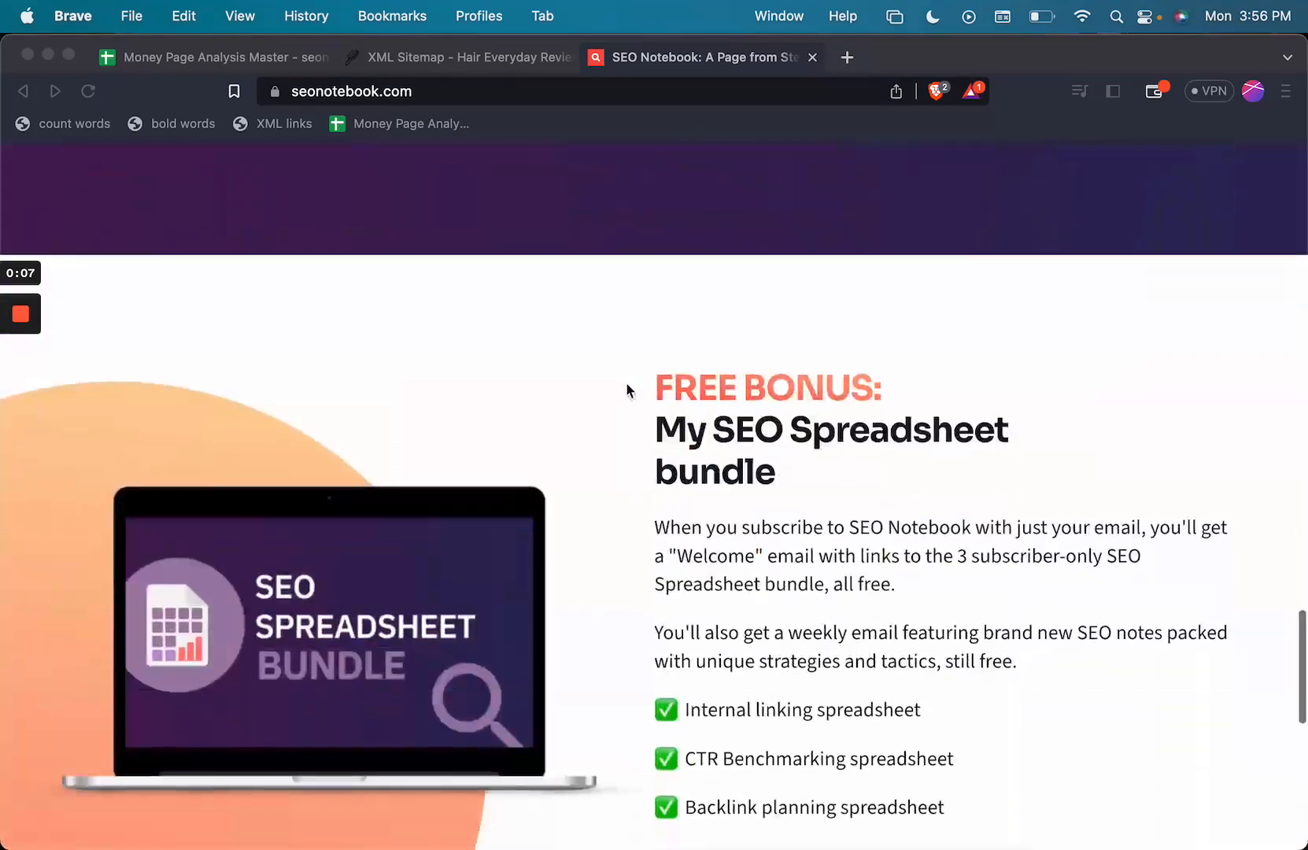
scroll("down", 3)
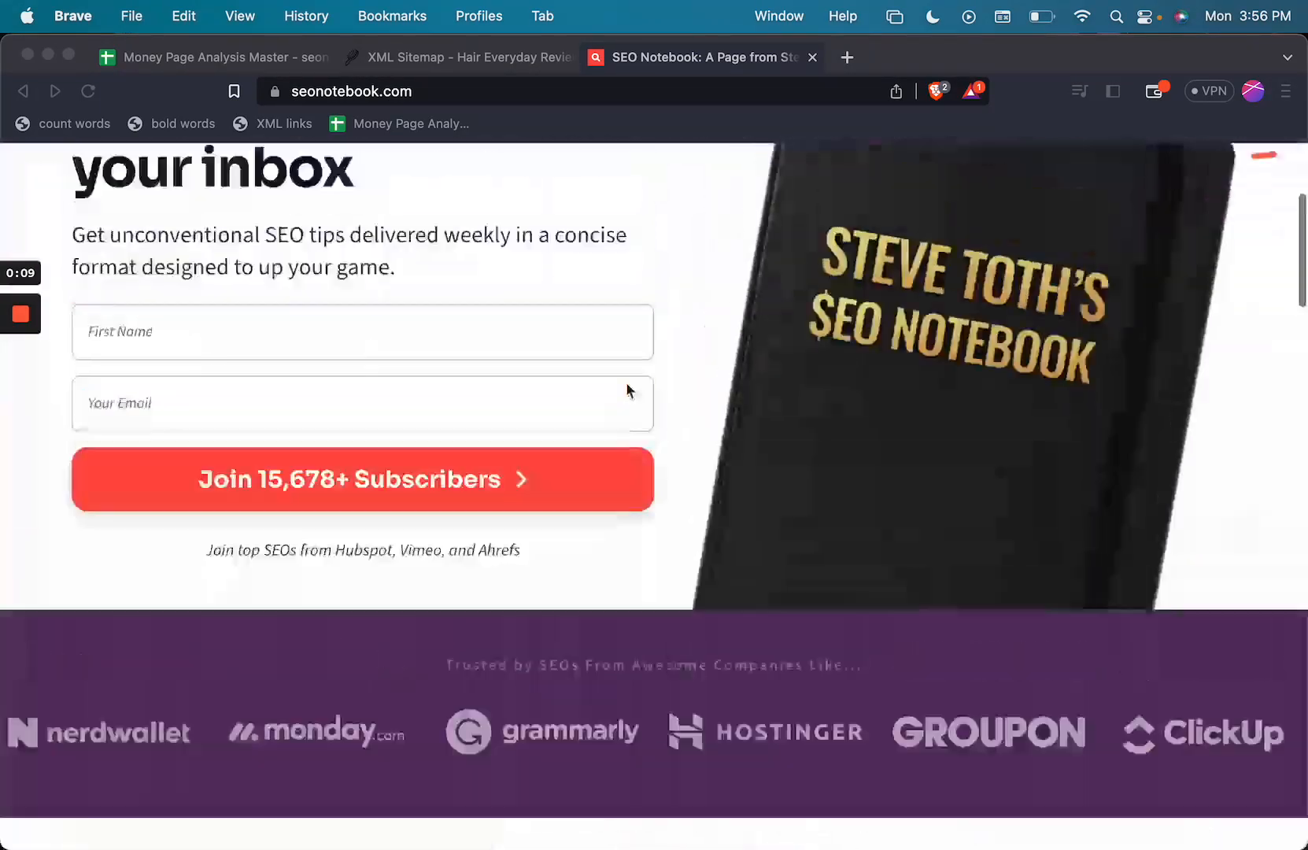
scroll("up", 3)
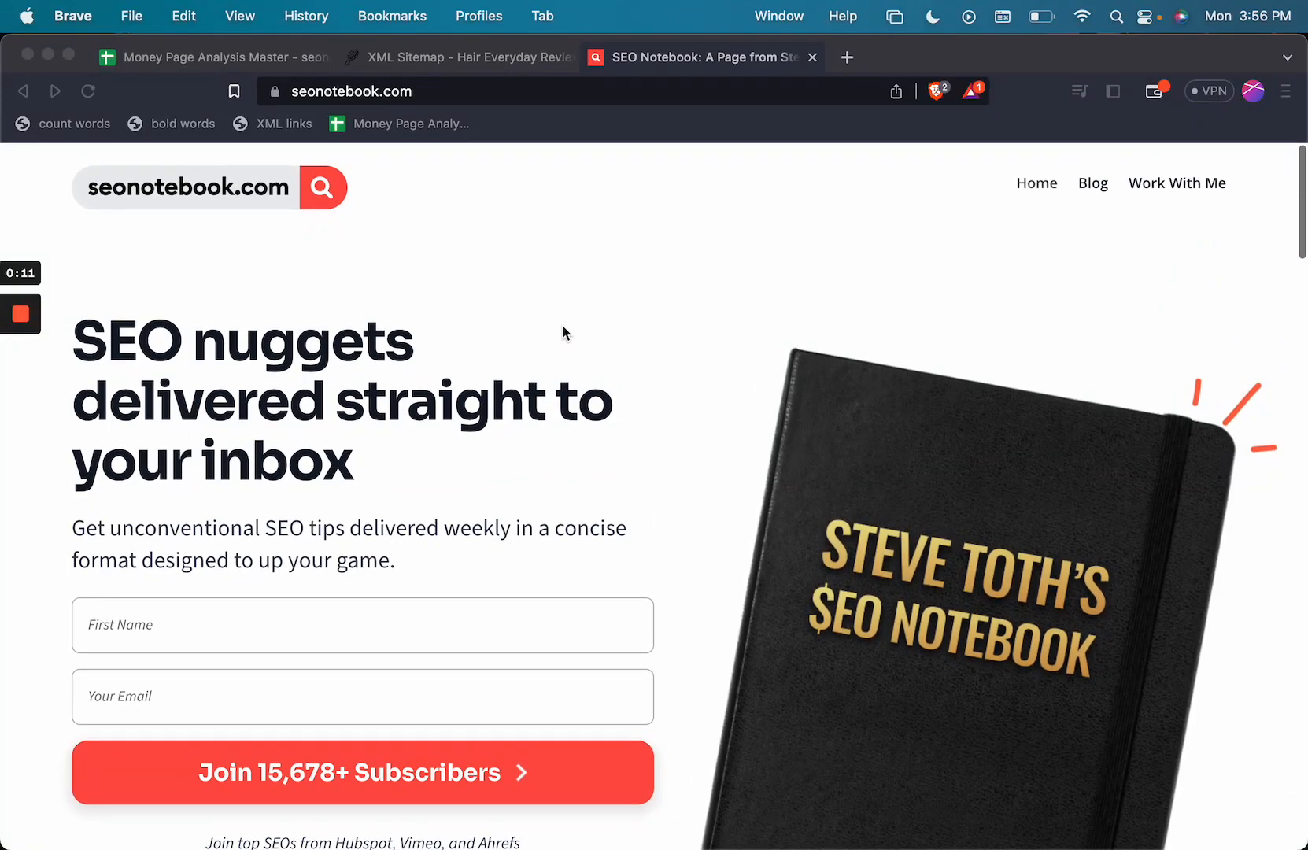
mouse_move(454, 617)
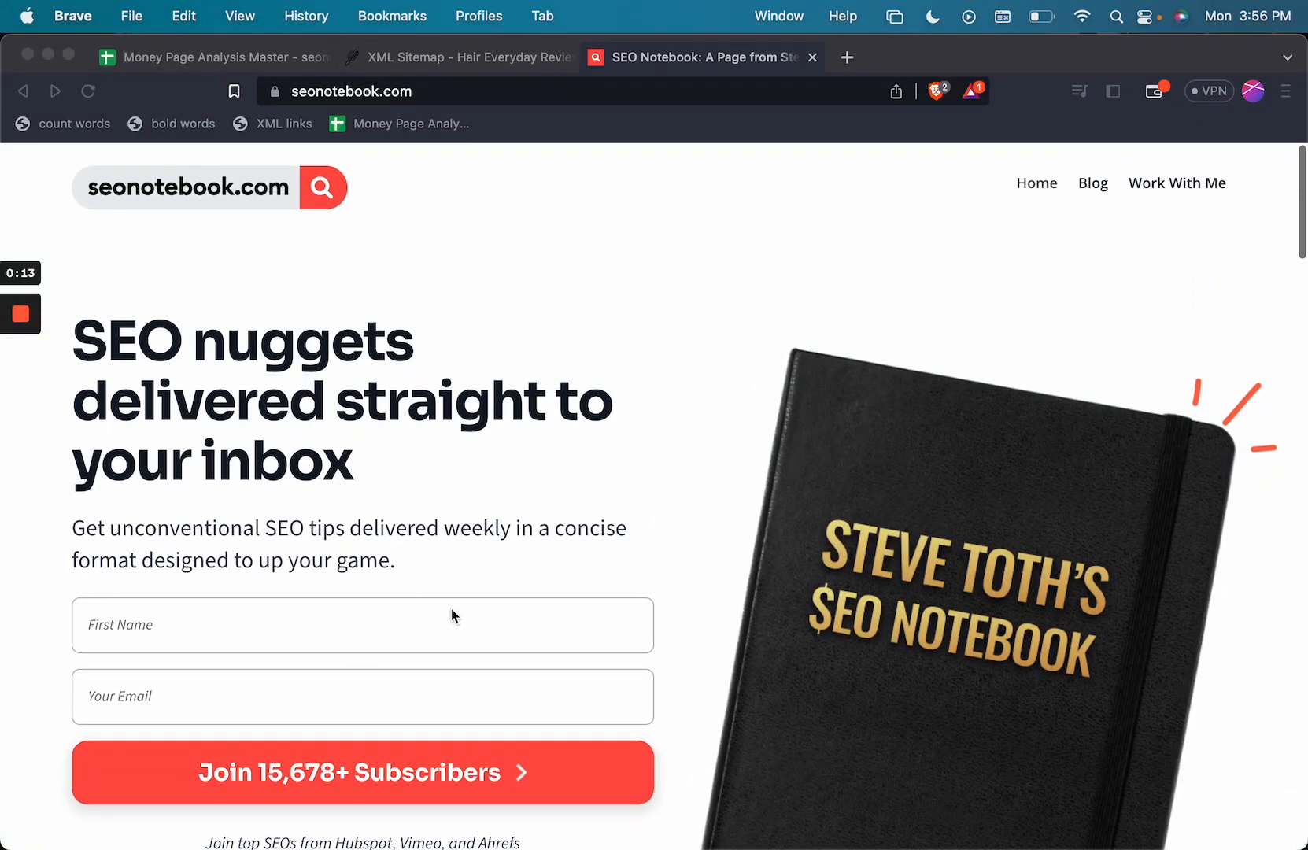
mouse_move(457, 216)
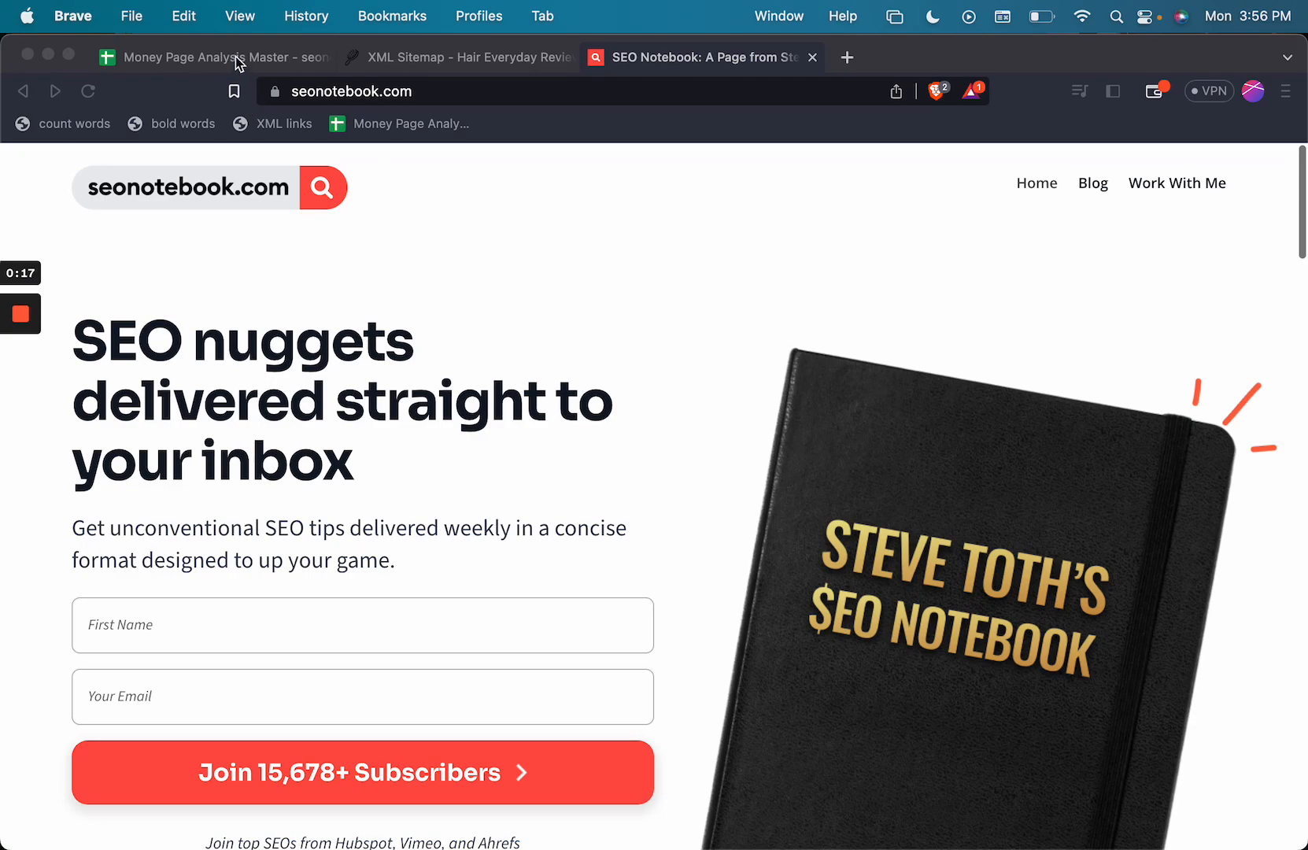
left_click(212, 57)
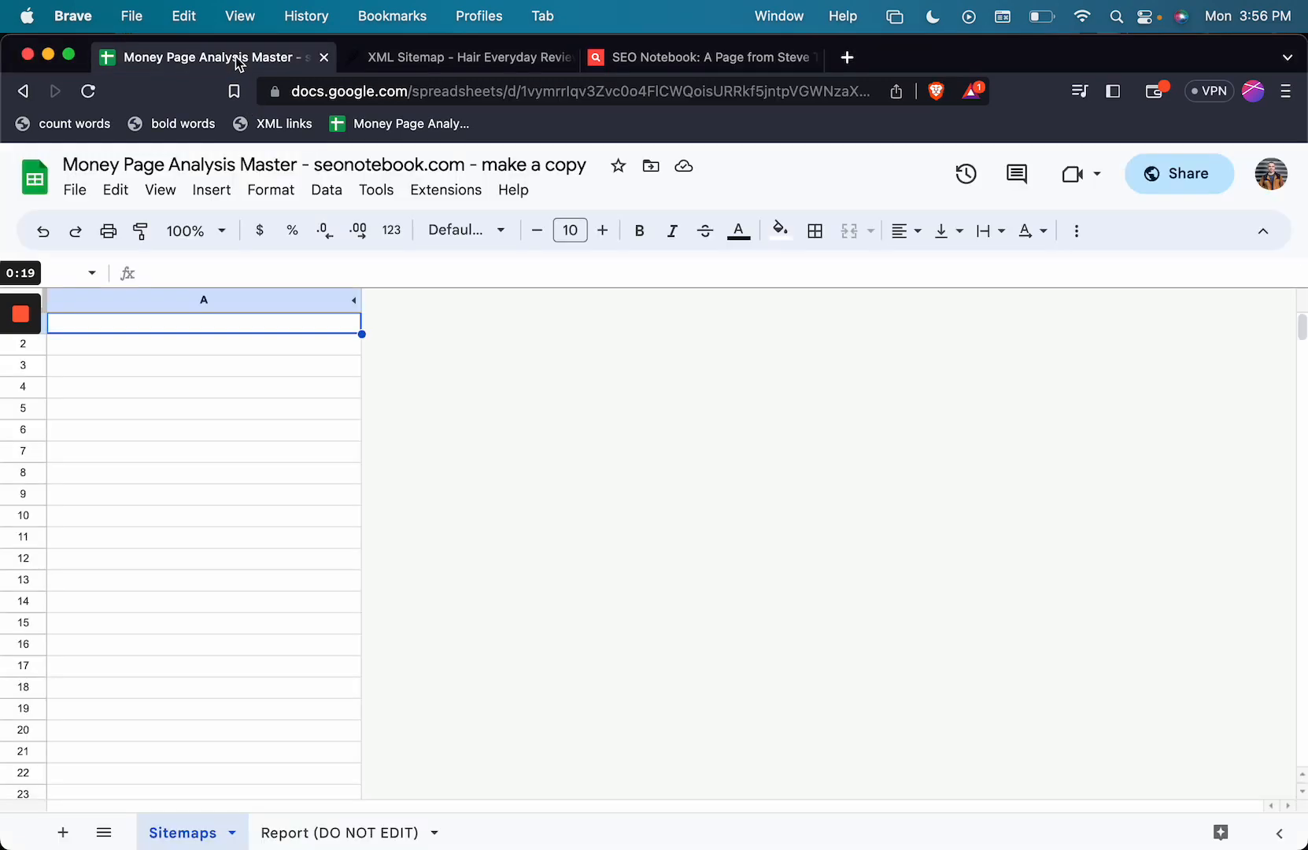
left_click(74, 189)
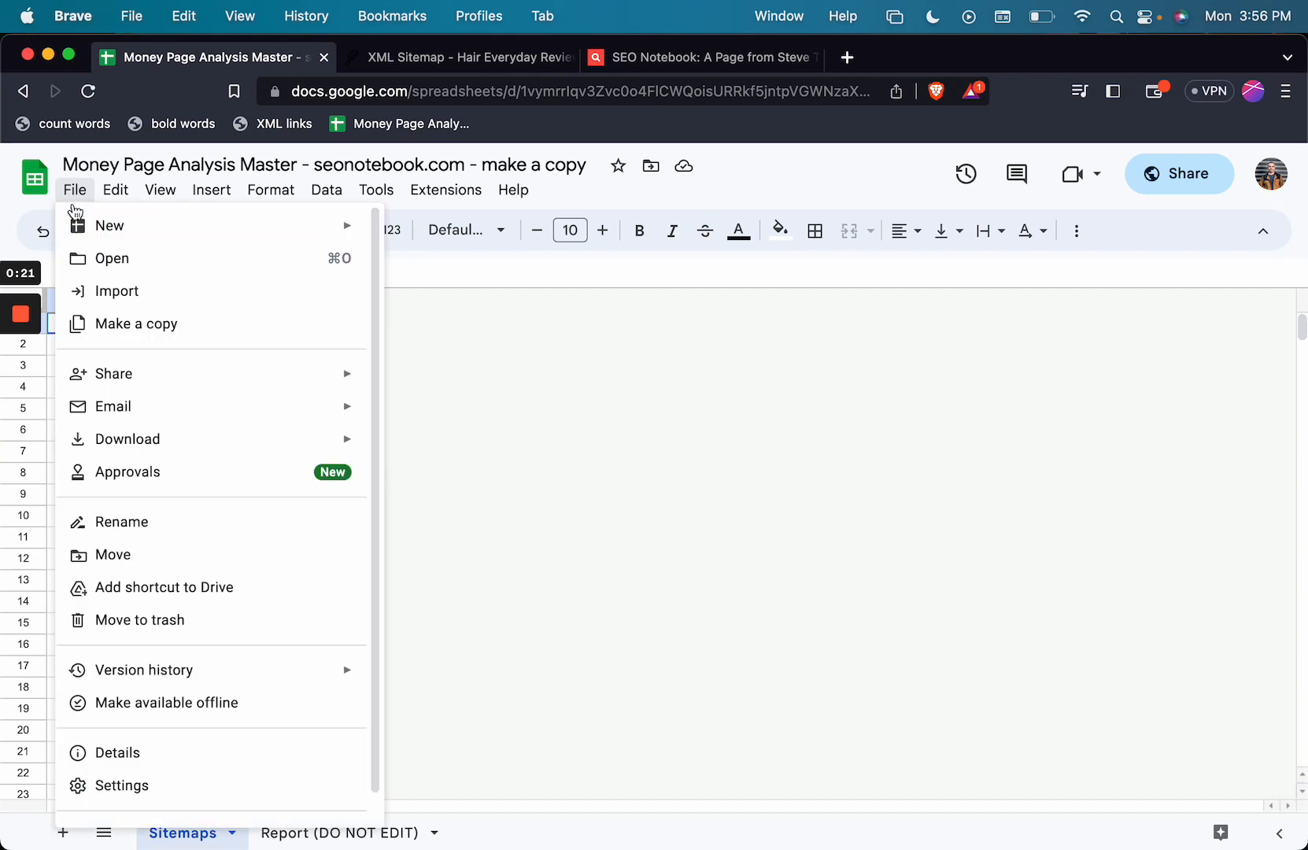
left_click(137, 322)
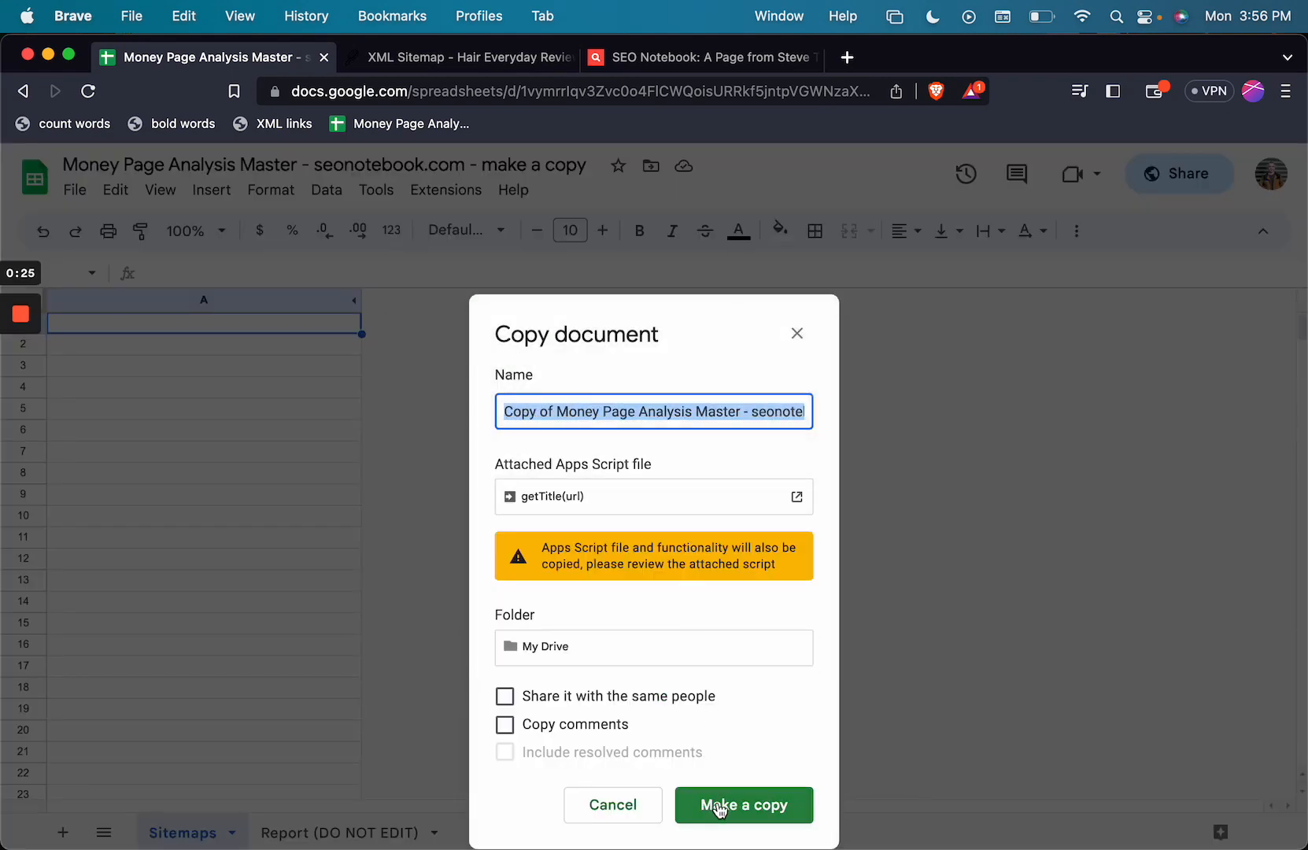
left_click(745, 804)
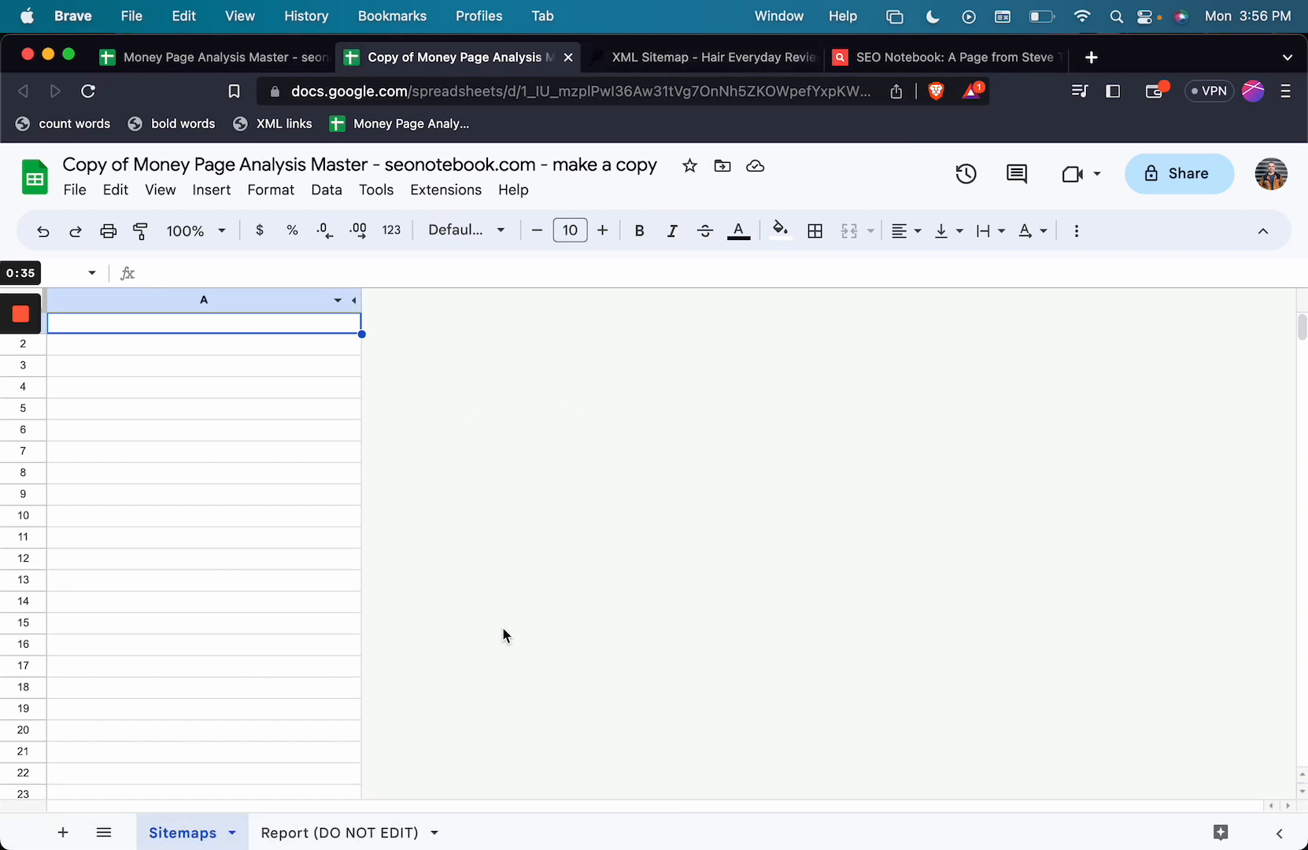
- Switch to the XML Sitemap - Hair Everyday browser tab showing the sitemap index
left_click(704, 56)
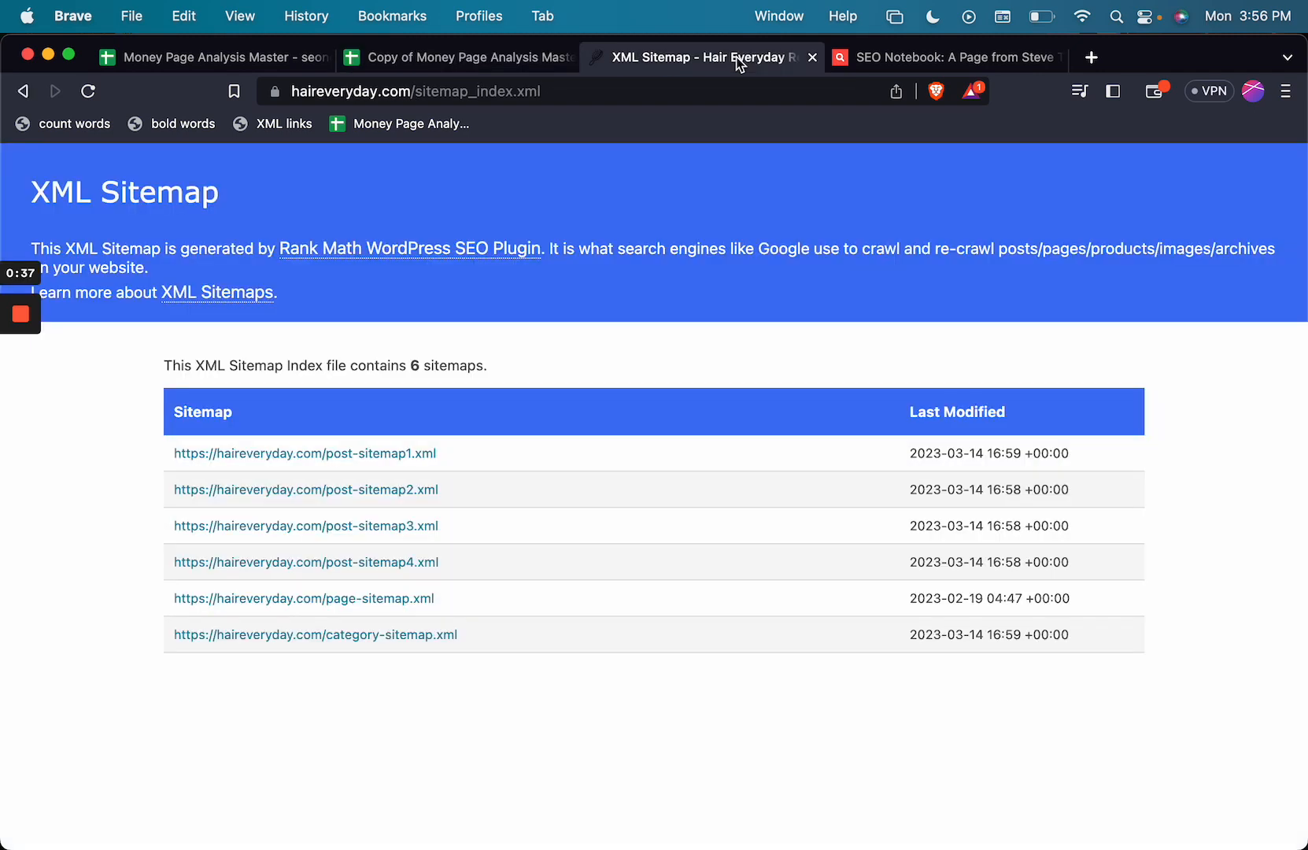
mouse_move(107, 417)
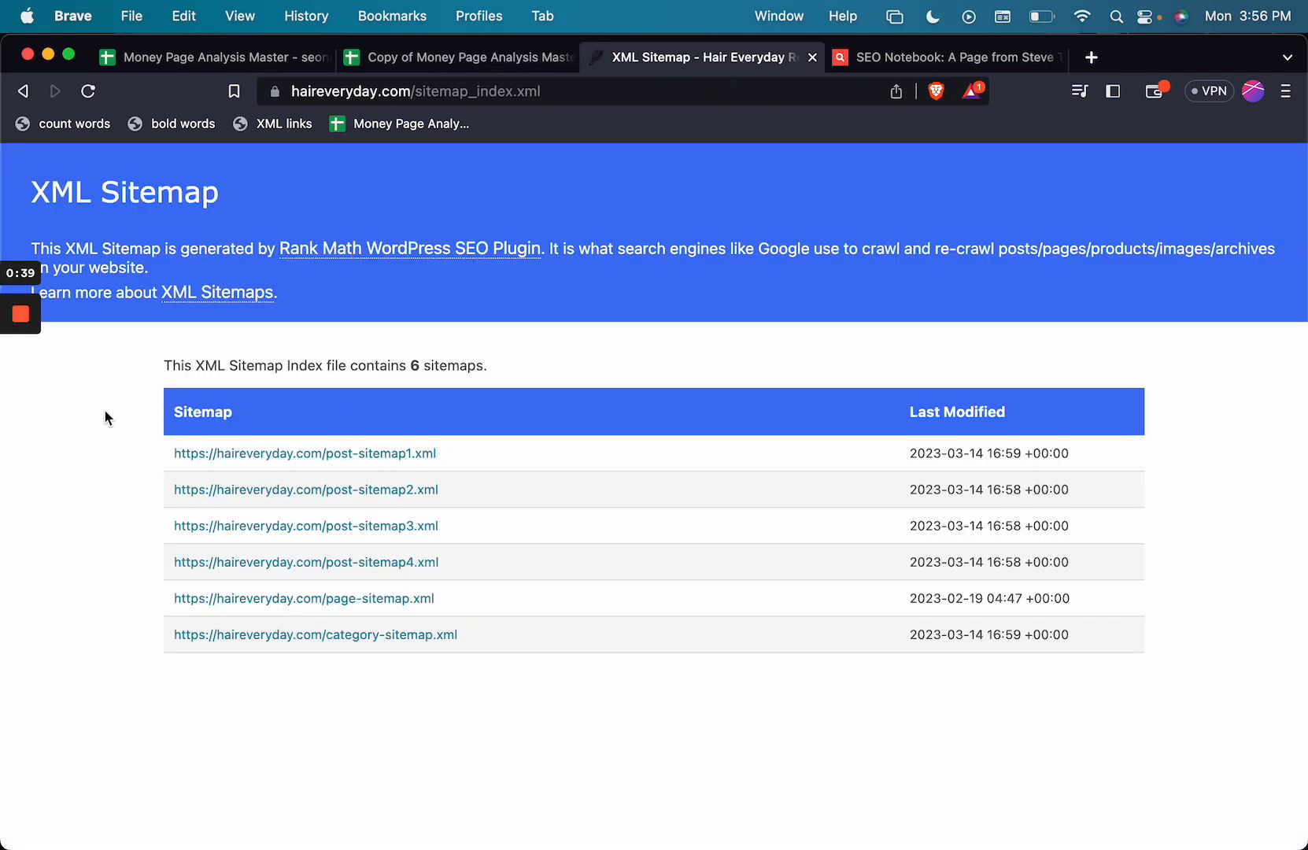
mouse_move(113, 646)
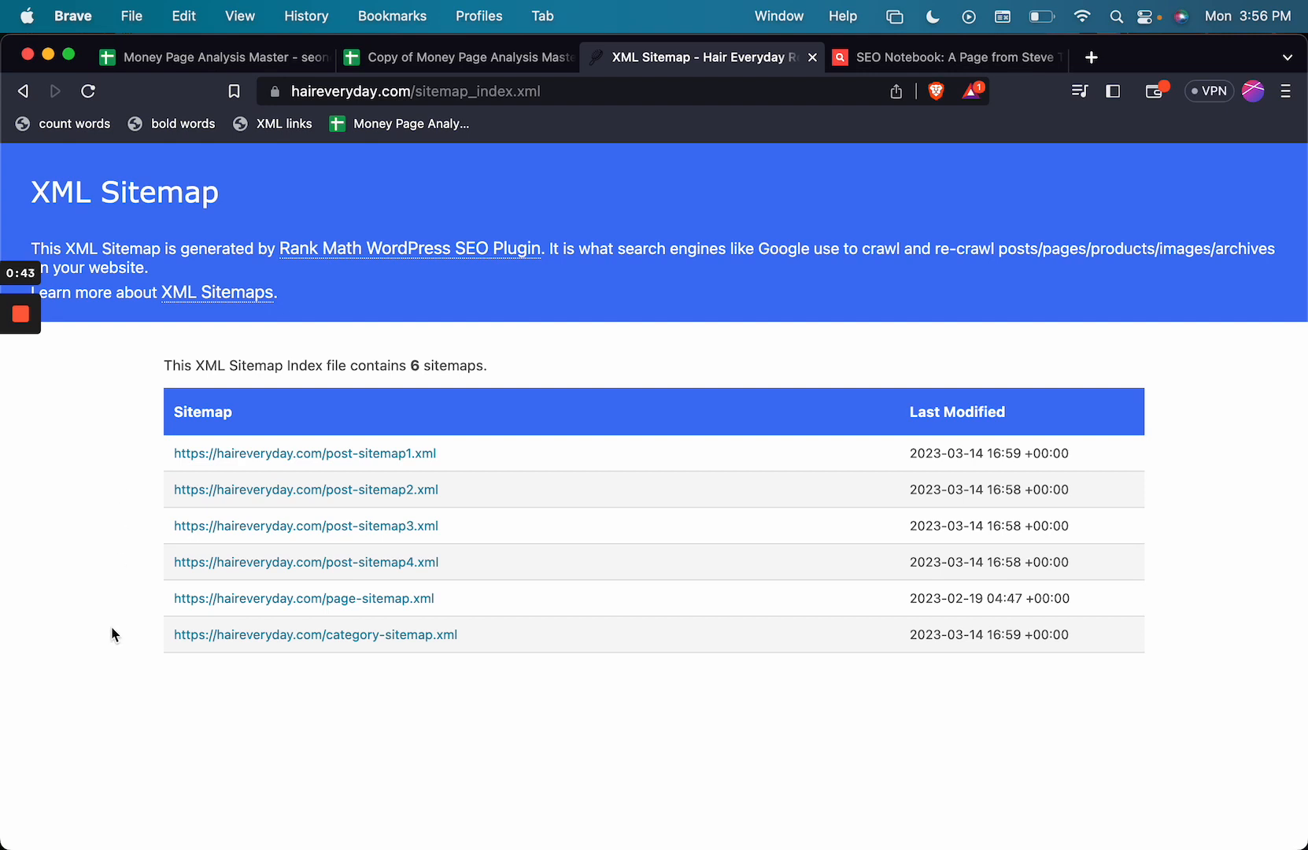
mouse_move(107, 629)
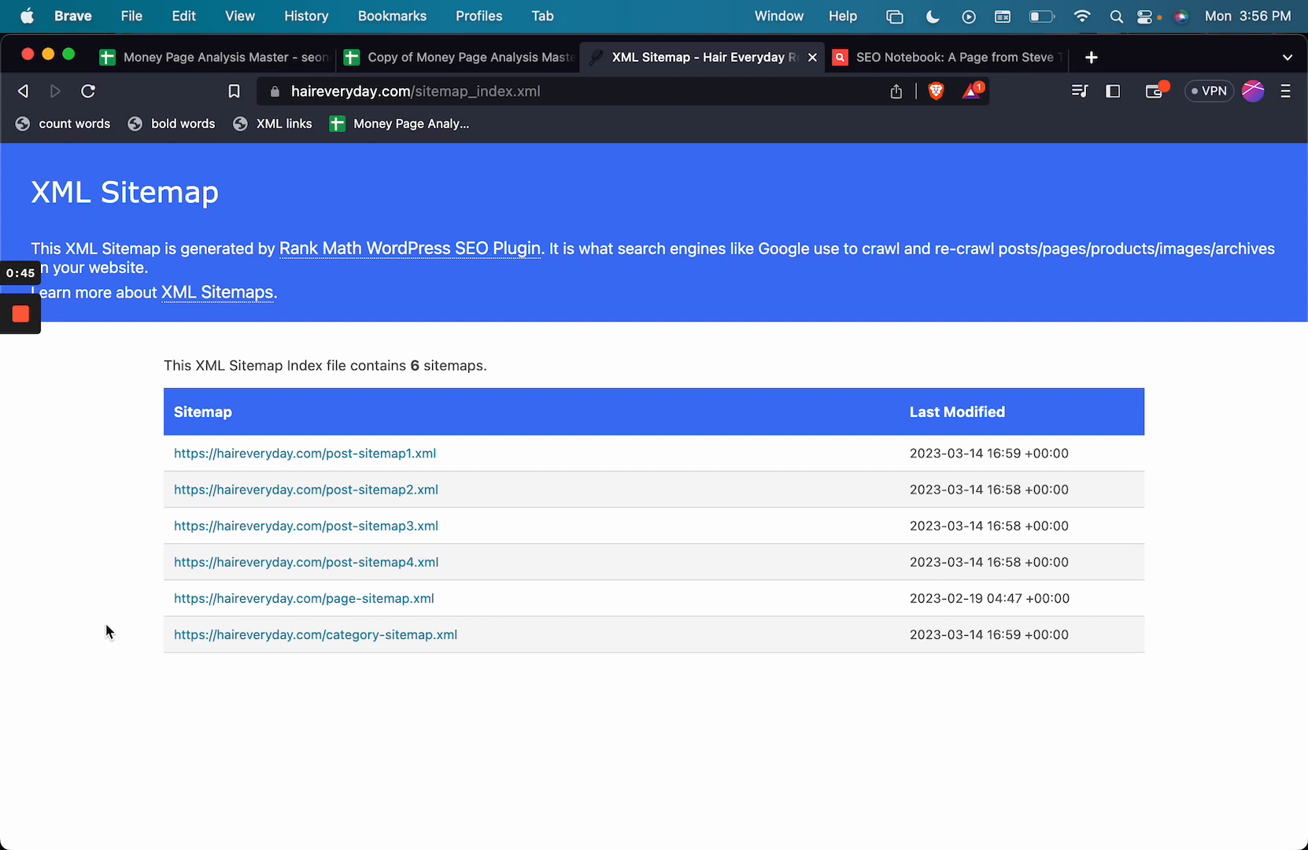
mouse_move(103, 521)
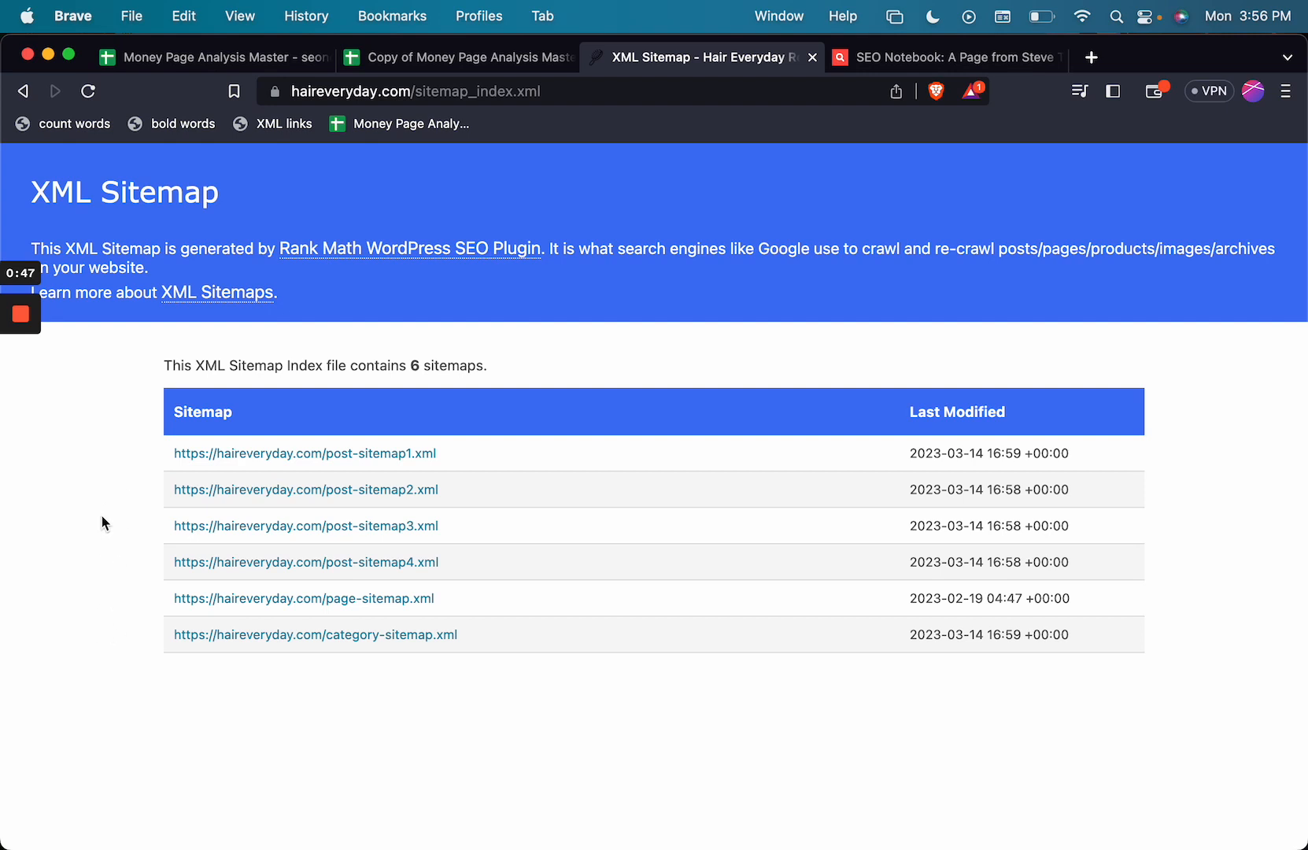
mouse_move(309, 598)
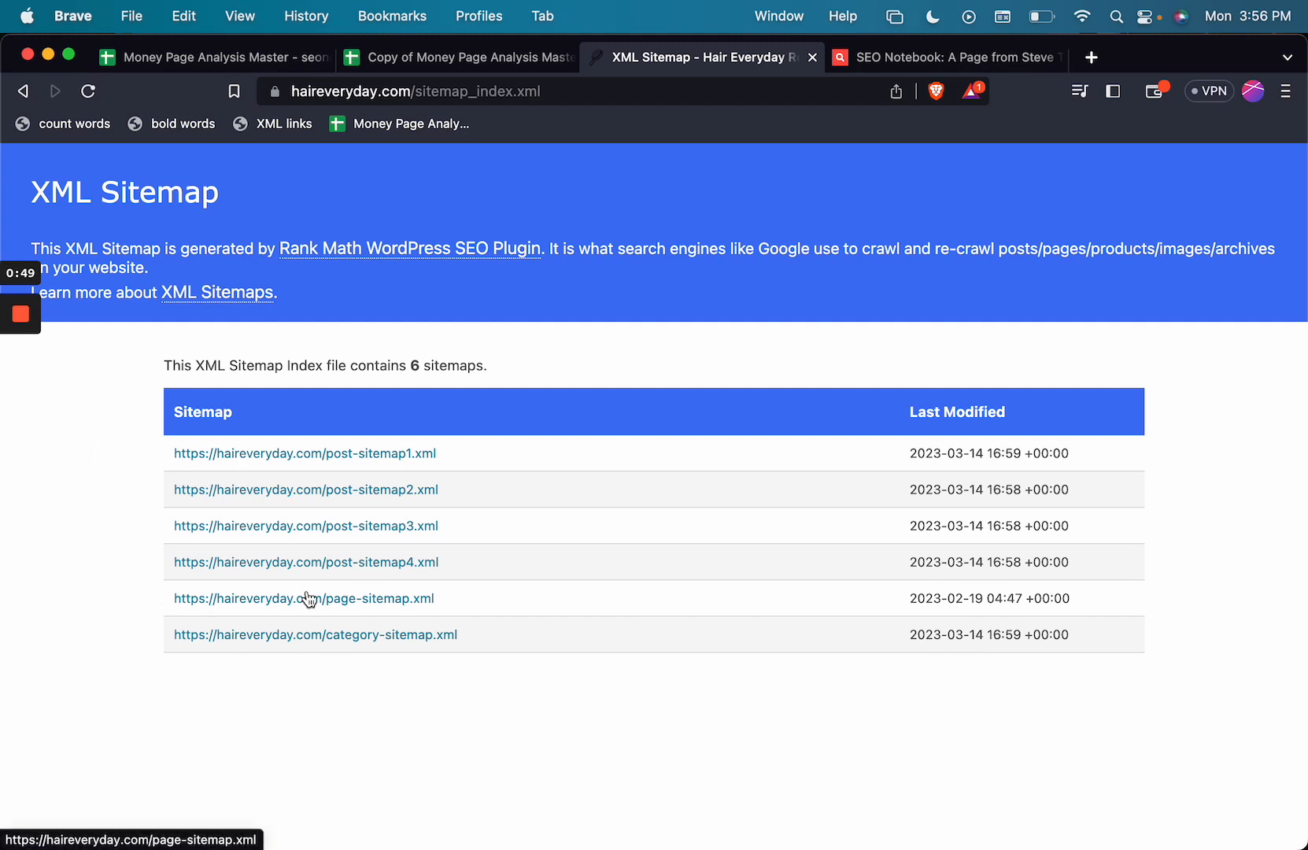
mouse_move(342, 214)
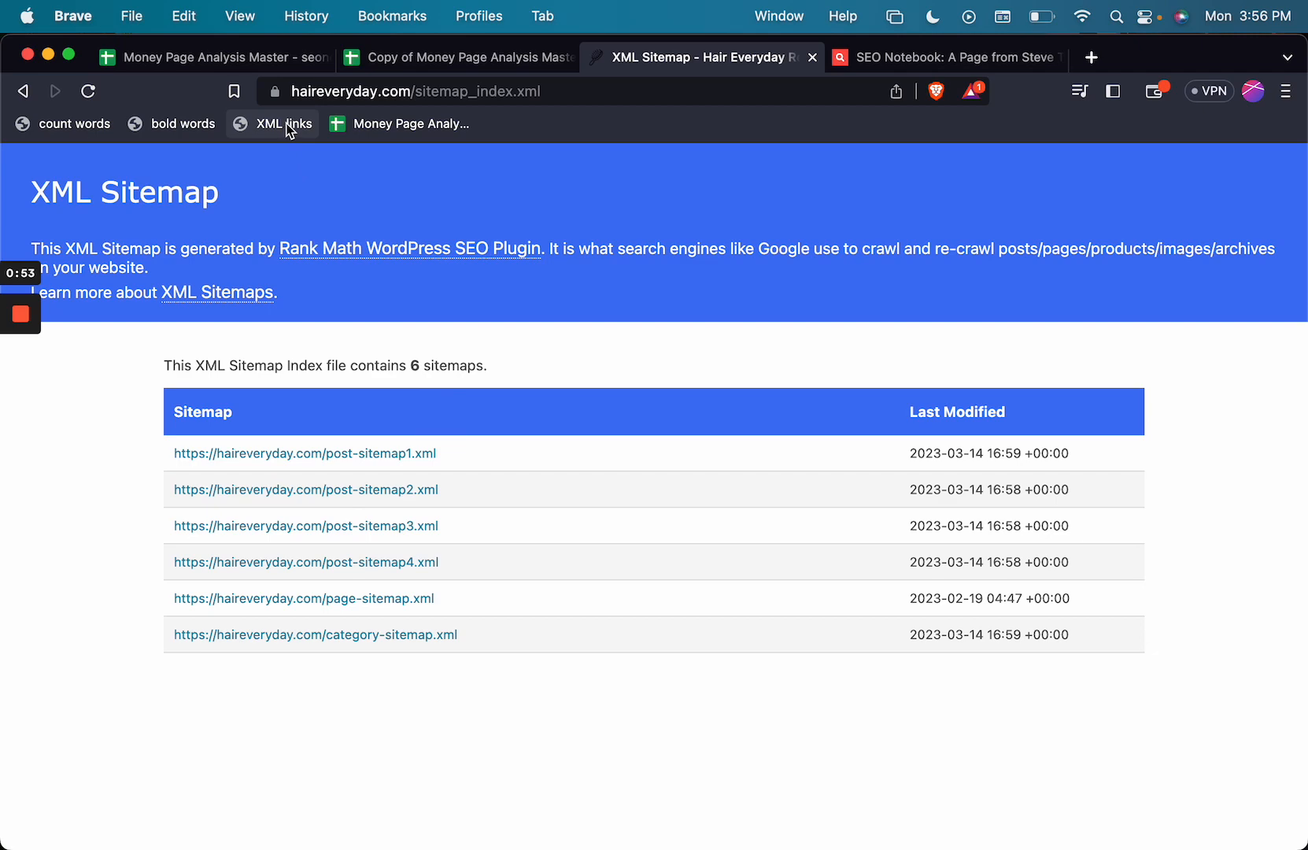
right_click(282, 124)
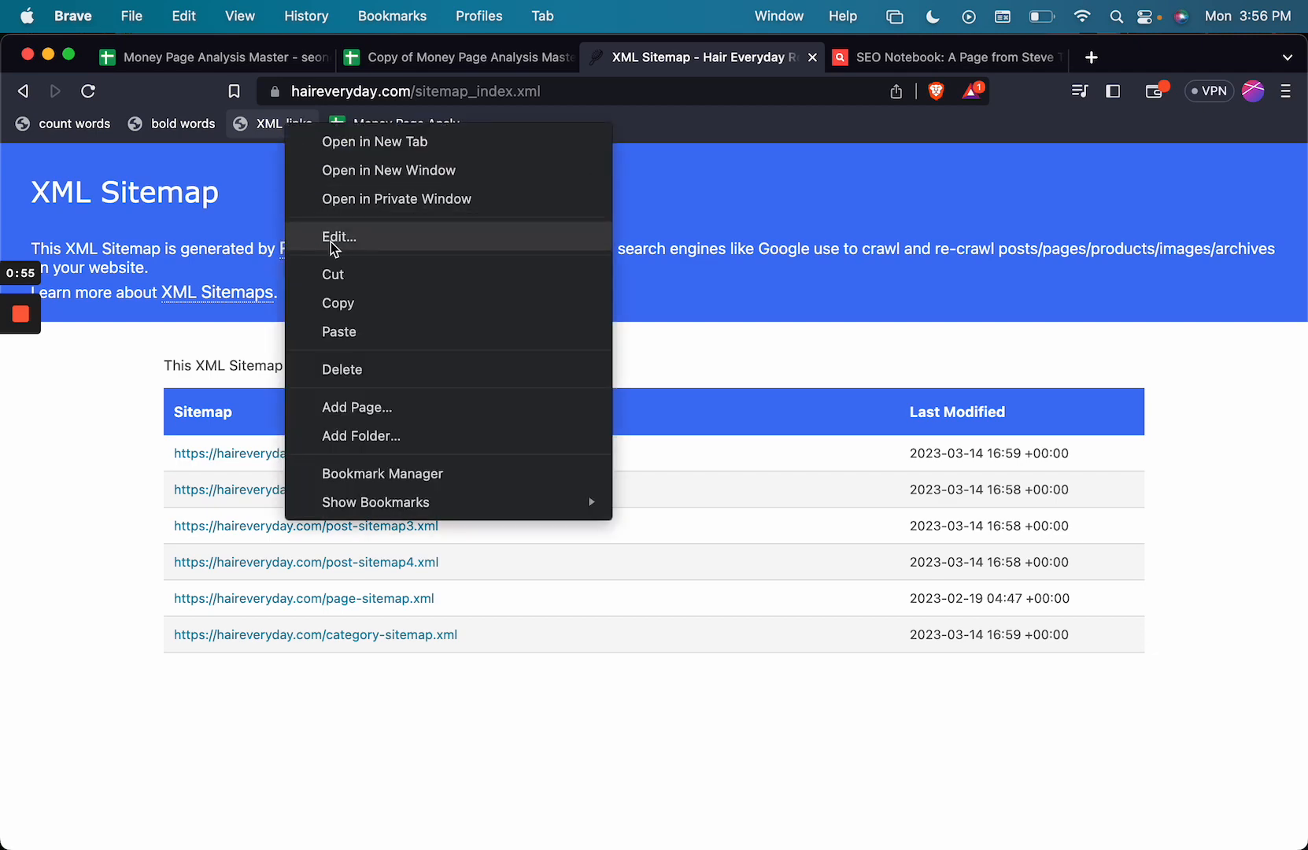
left_click(337, 236)
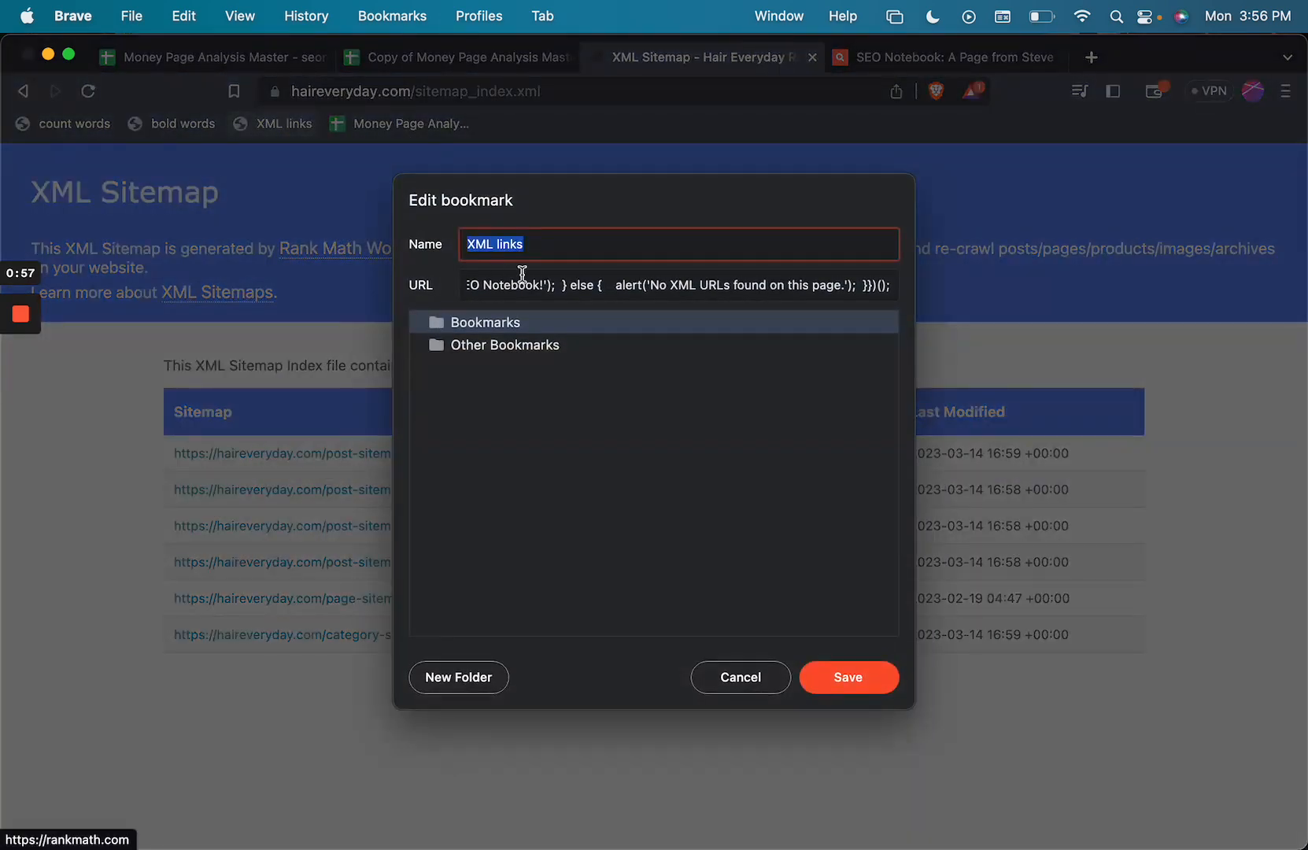
left_click(628, 285)
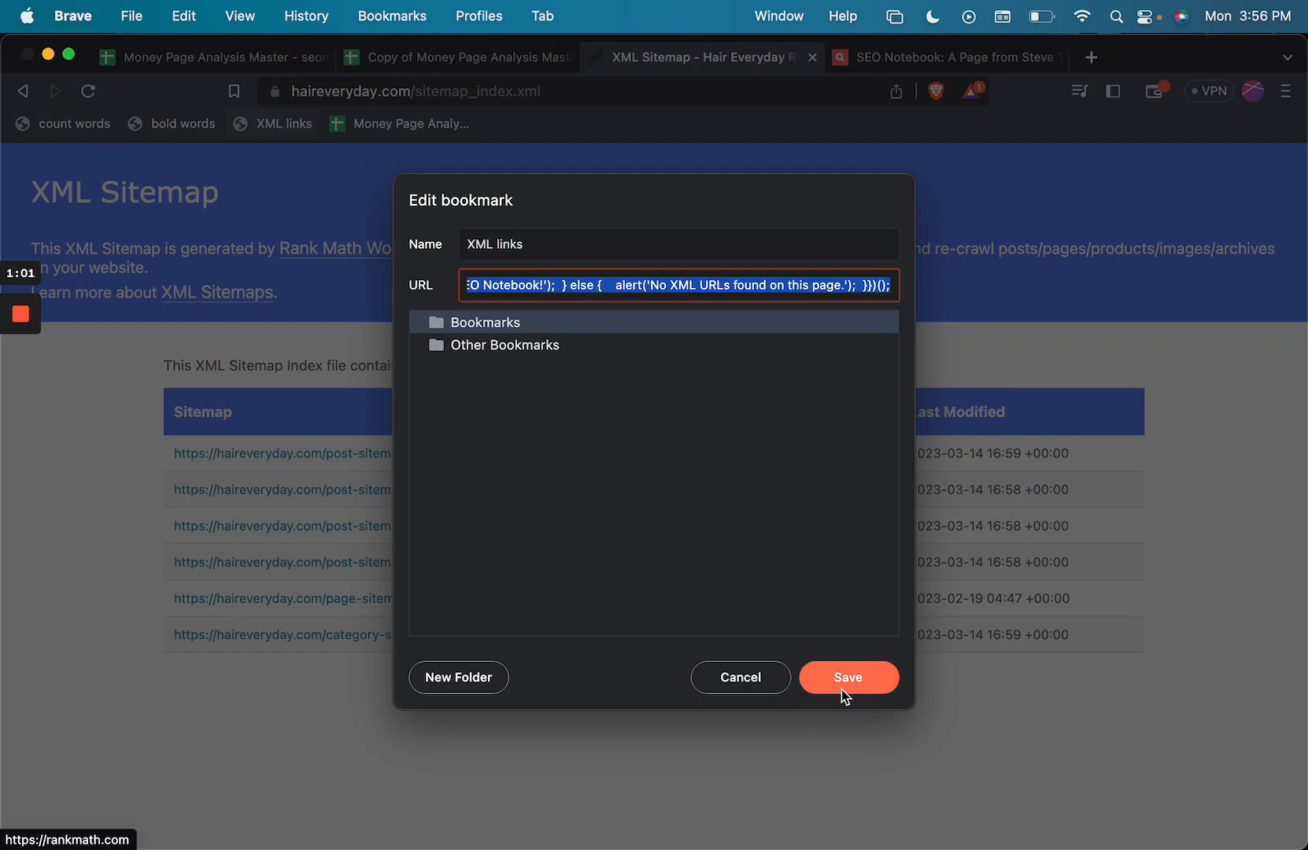
left_click(850, 677)
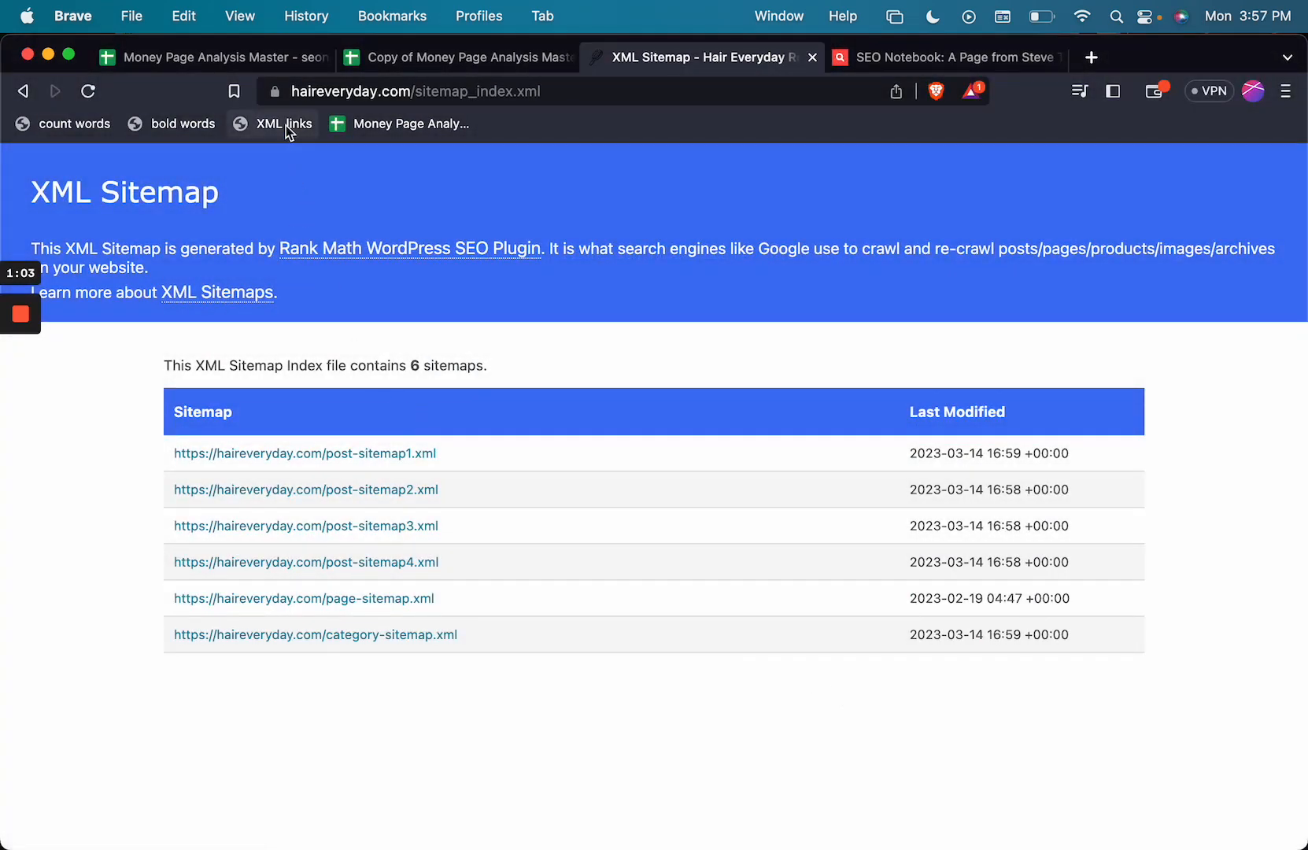
- Run the XML links bookmarklet to copy the sitemap URLs and dismiss the confirmation alert
left_click(283, 123)
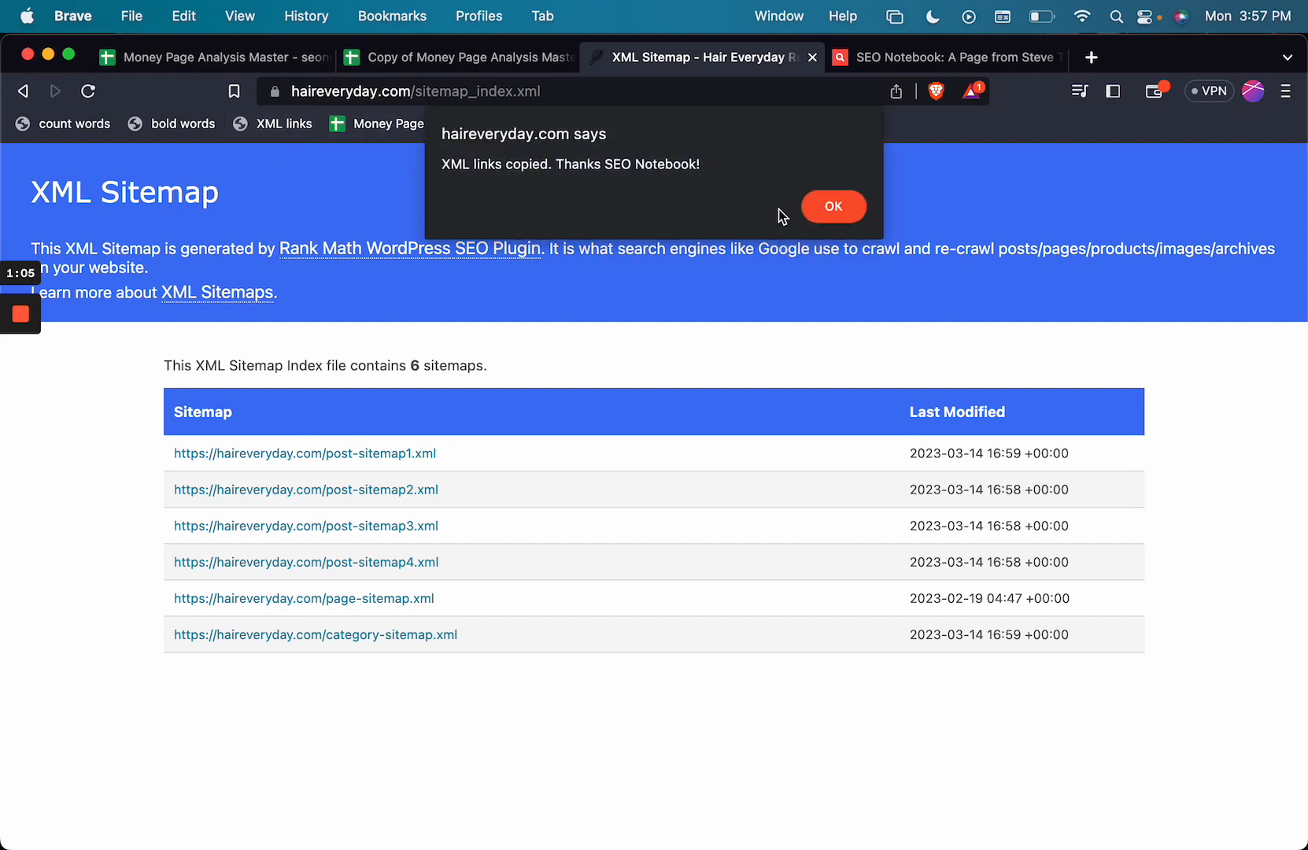
left_click(834, 207)
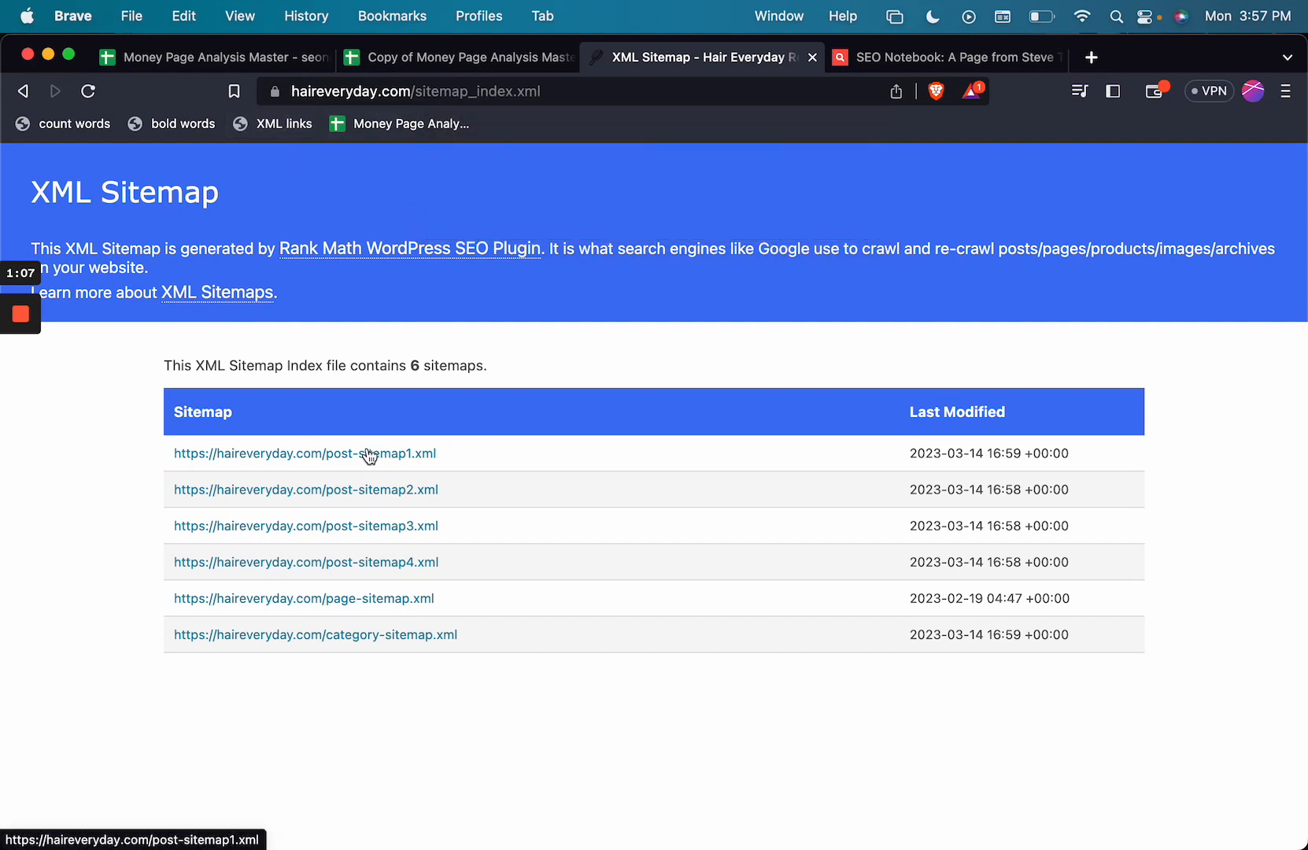
mouse_move(447, 654)
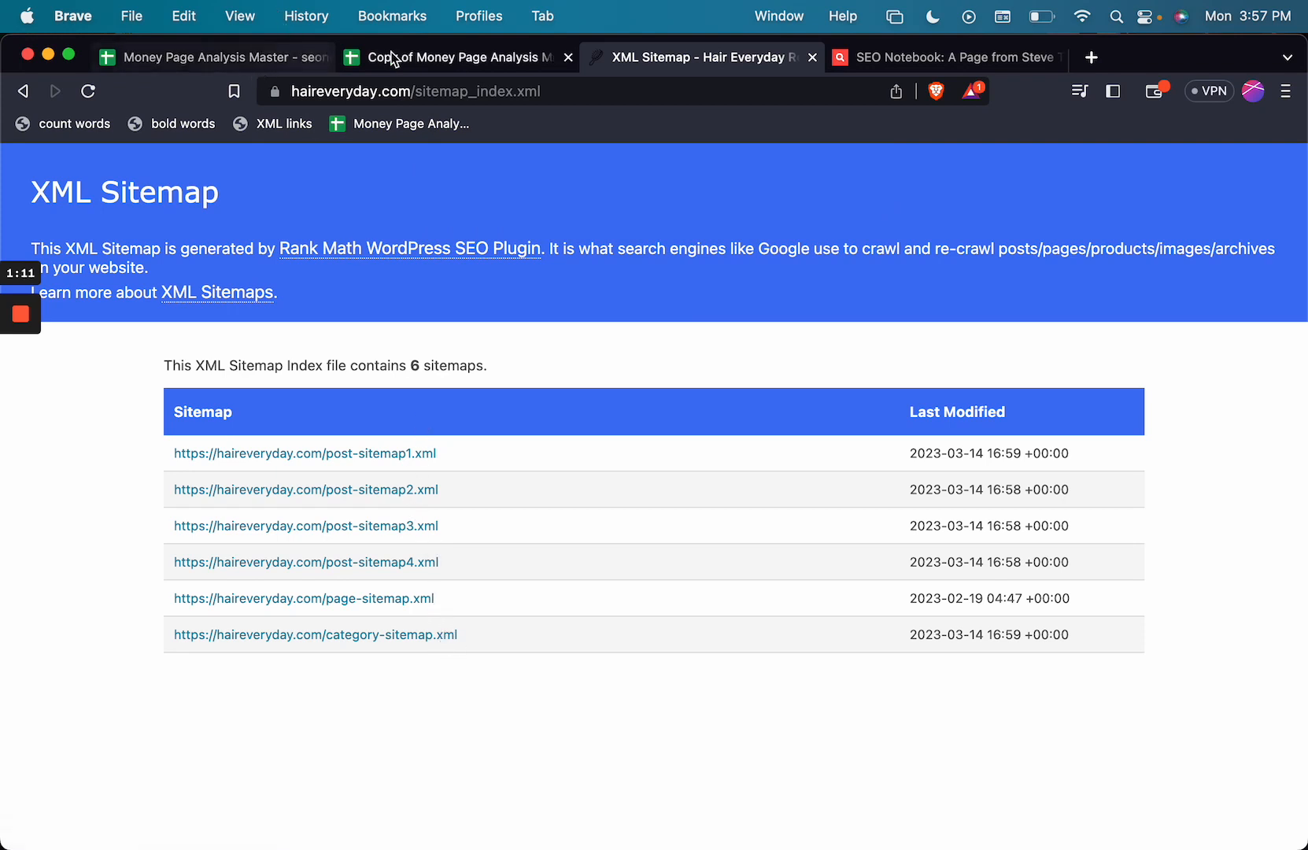
- Paste the six Hair Everyday sitemap URLs into column A of the Sitemaps sheet
left_click(457, 56)
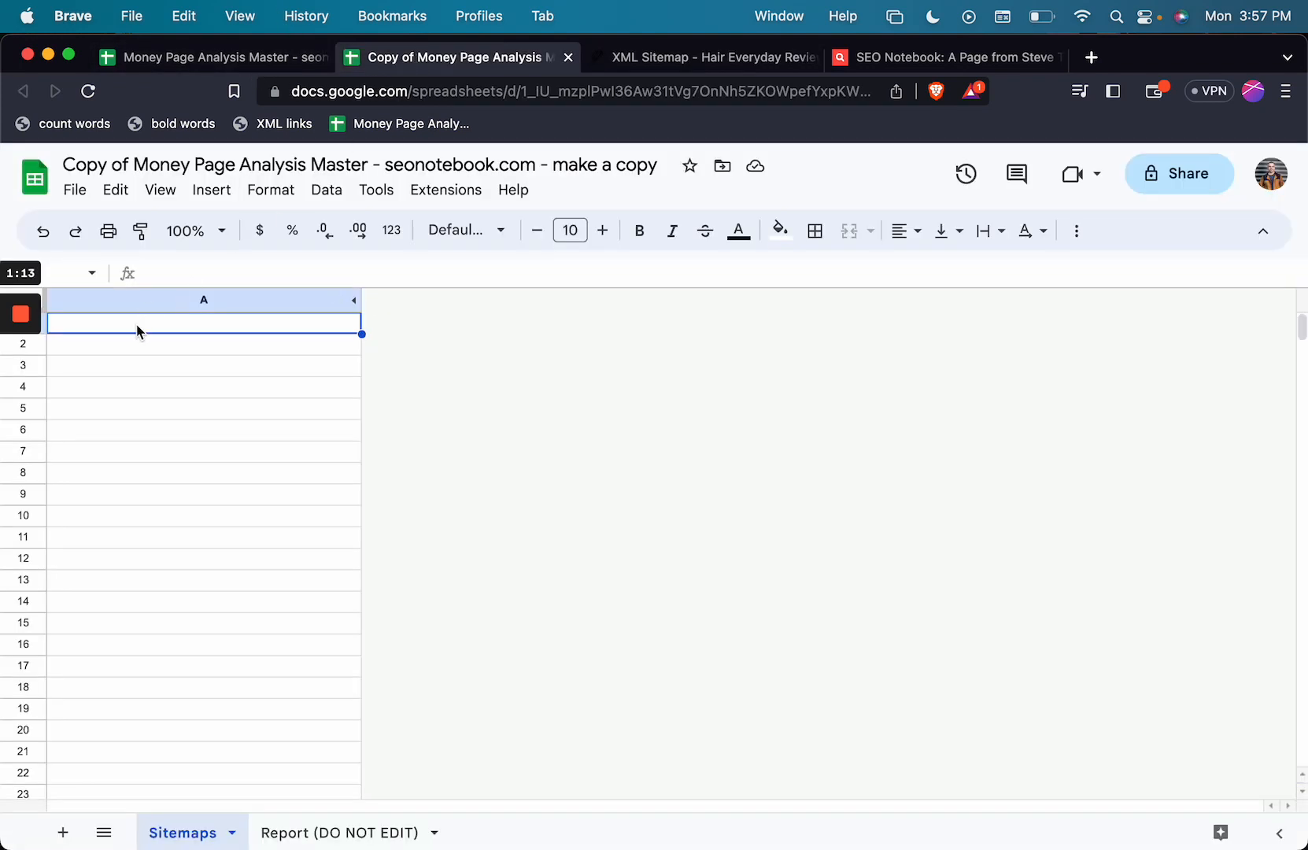
key("Cmd+V")
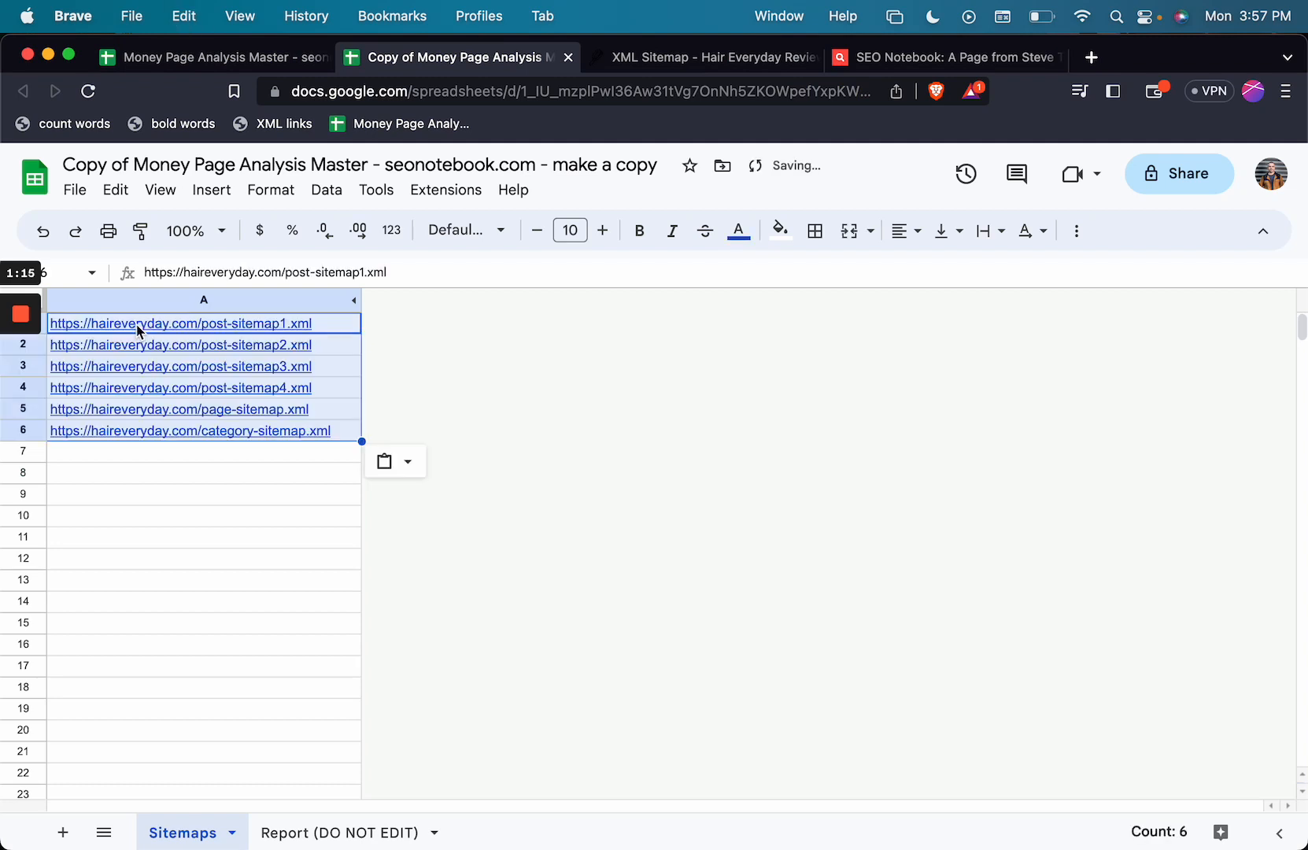
left_click(343, 831)
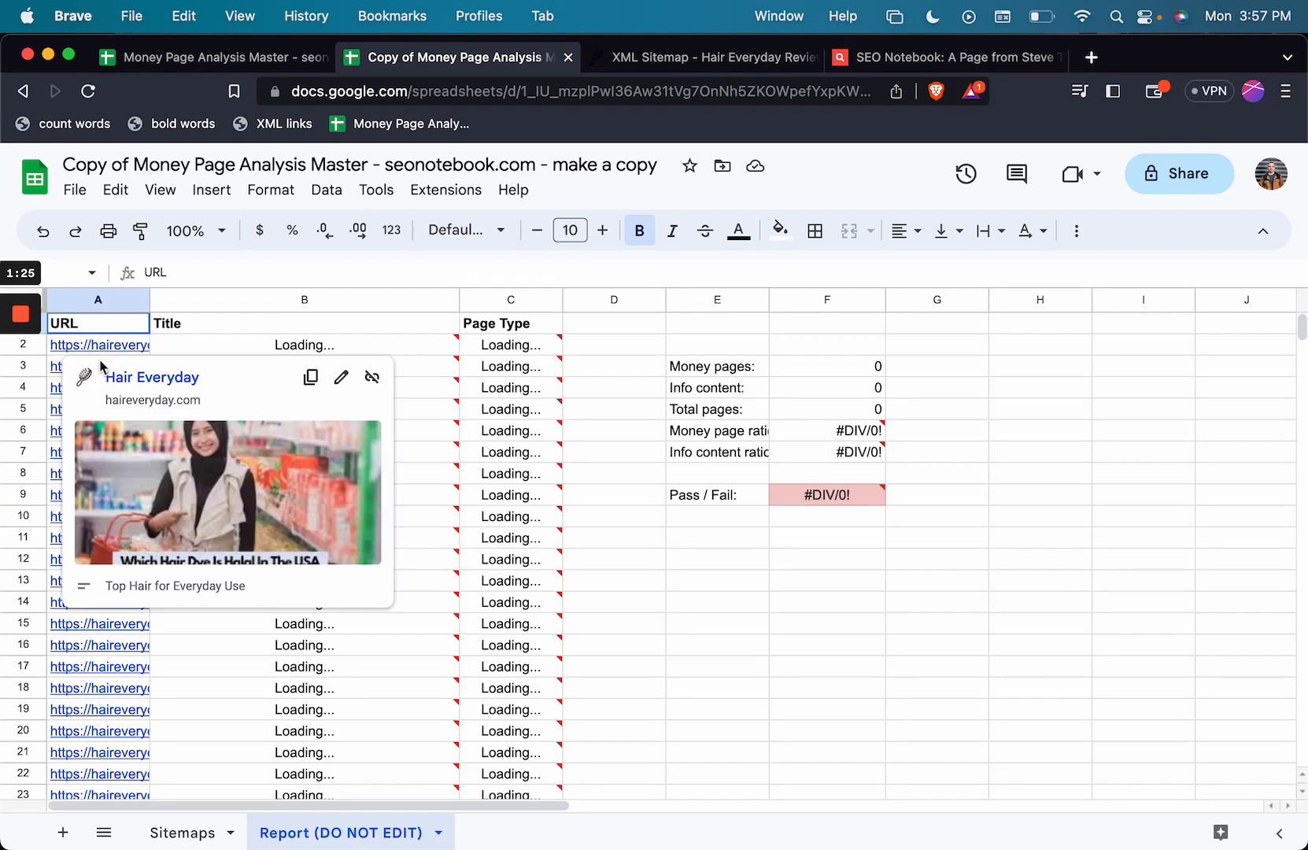
mouse_move(416, 351)
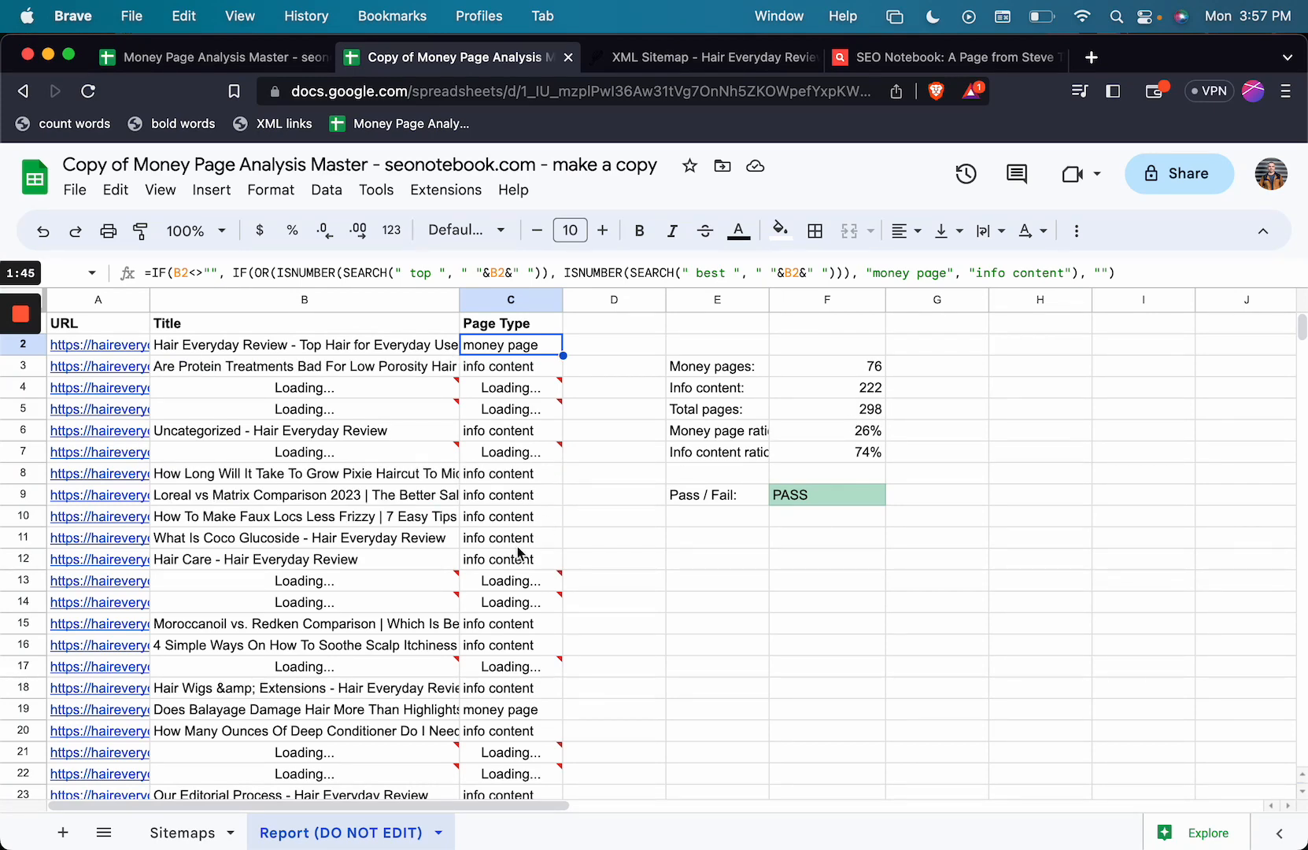
- Scroll down the Report sheet to check the loaded titles and money/info classifications
scroll("down", 3)
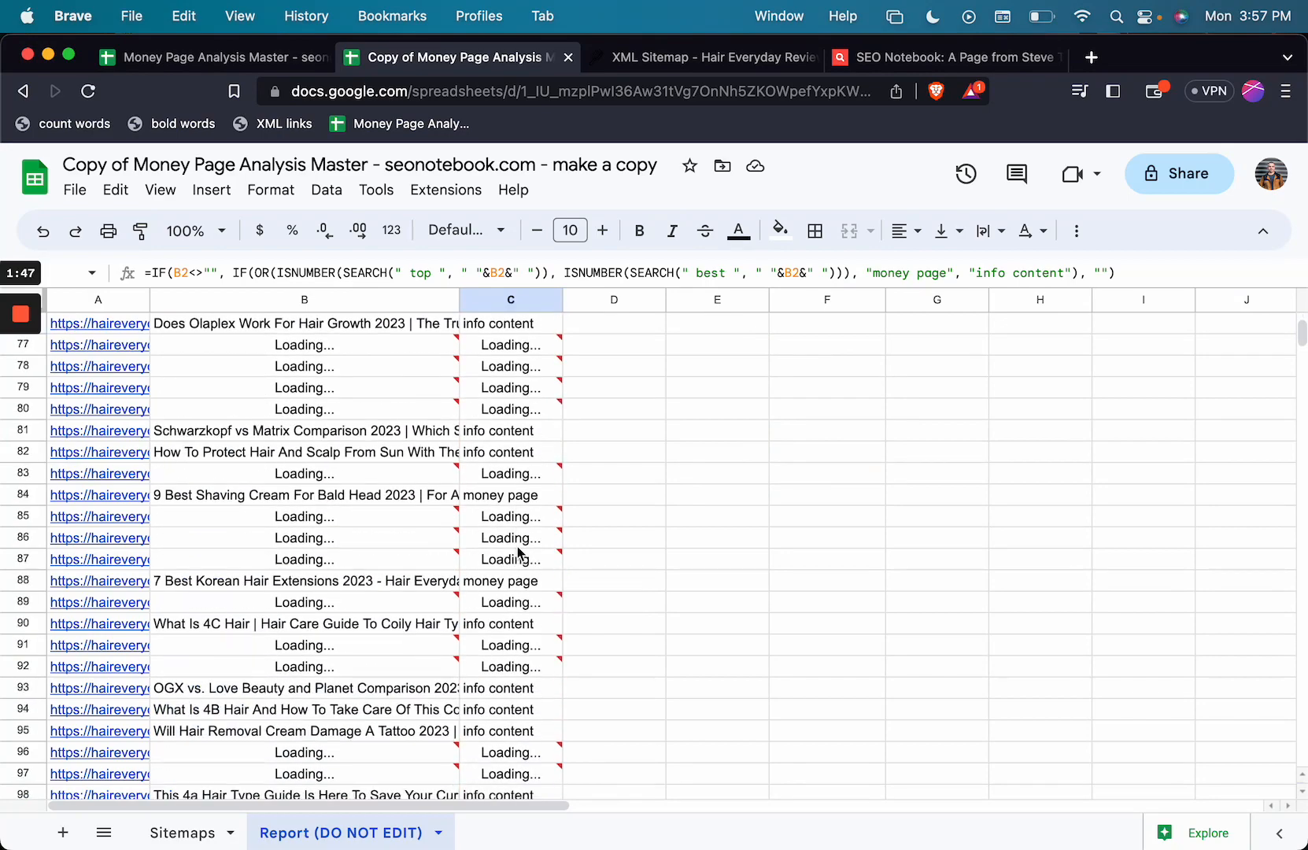
scroll("down", 3)
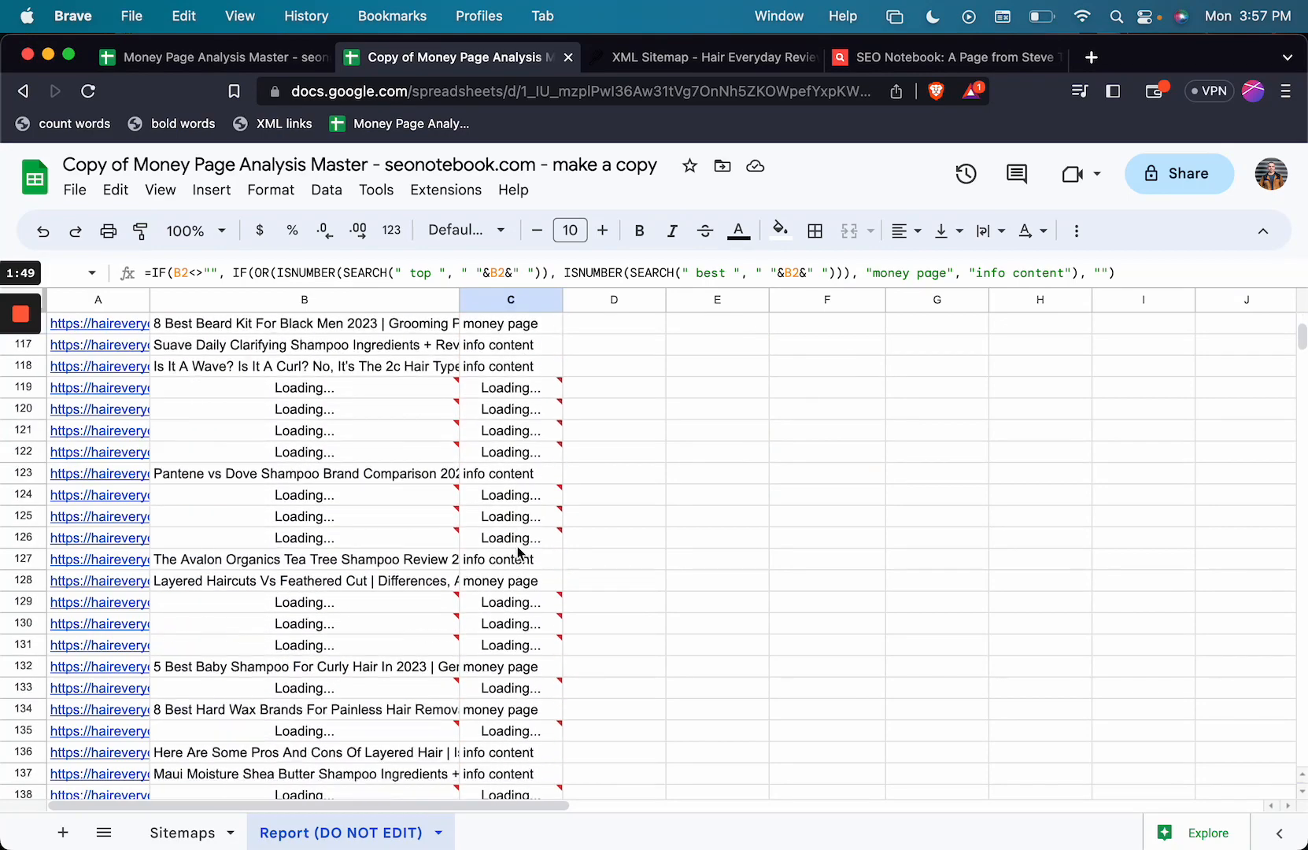
scroll("down", 3)
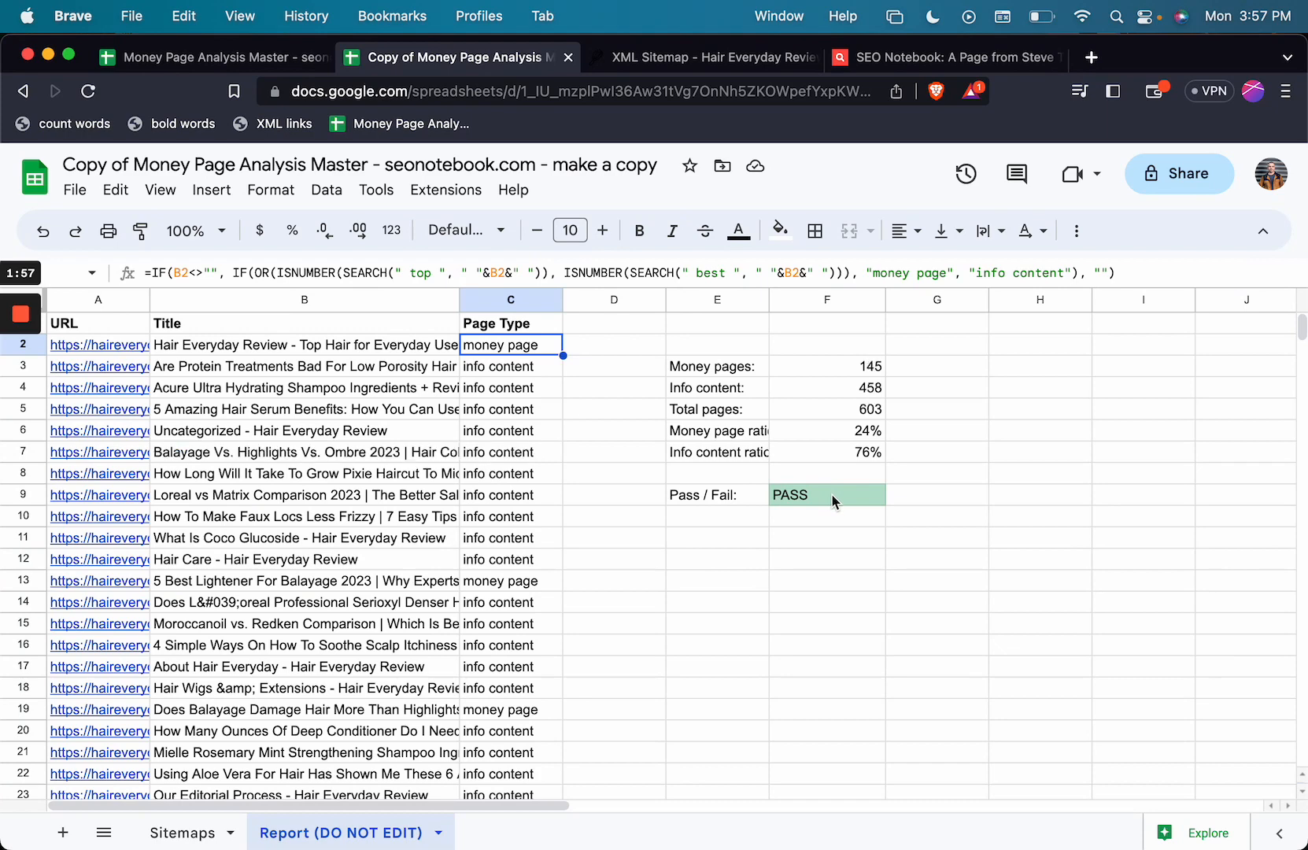
mouse_move(872, 436)
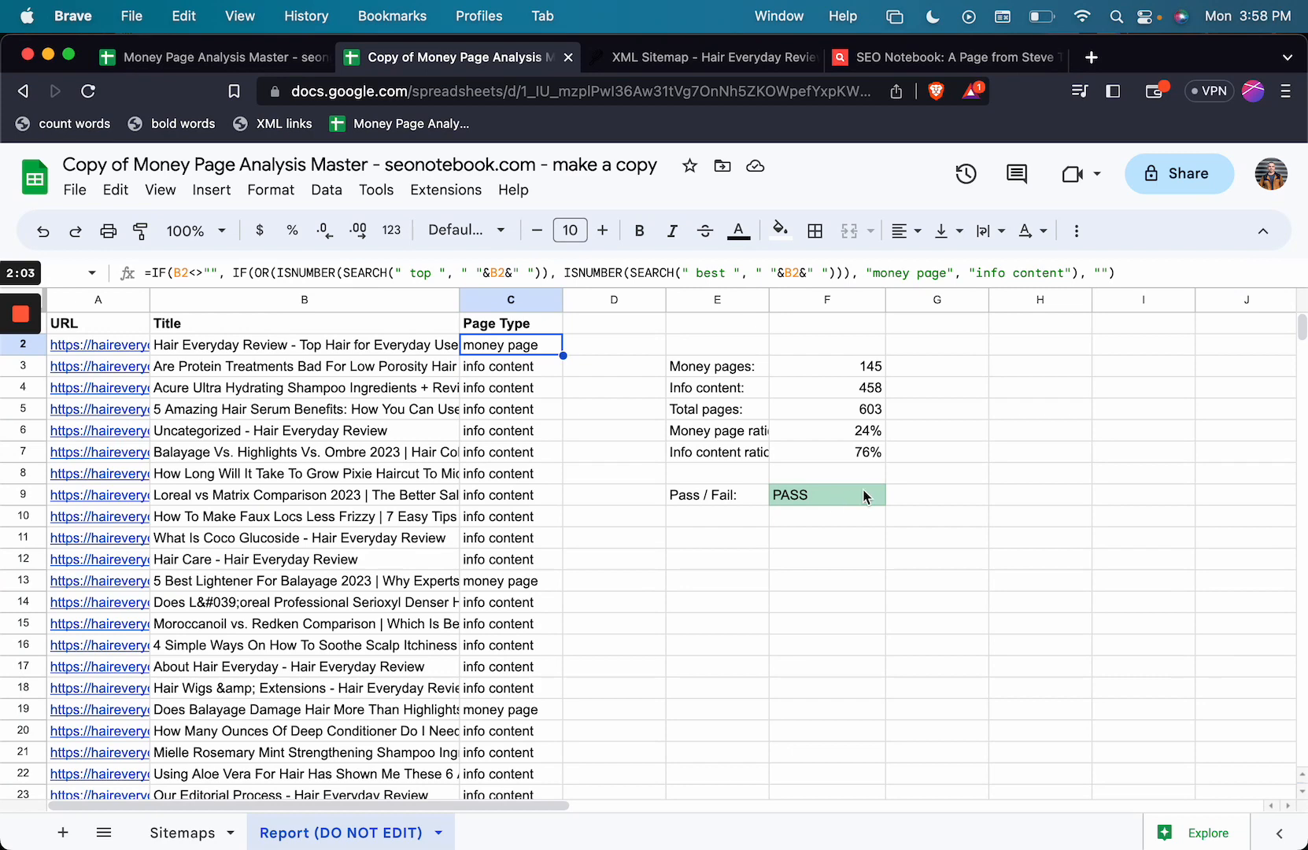
mouse_move(849, 501)
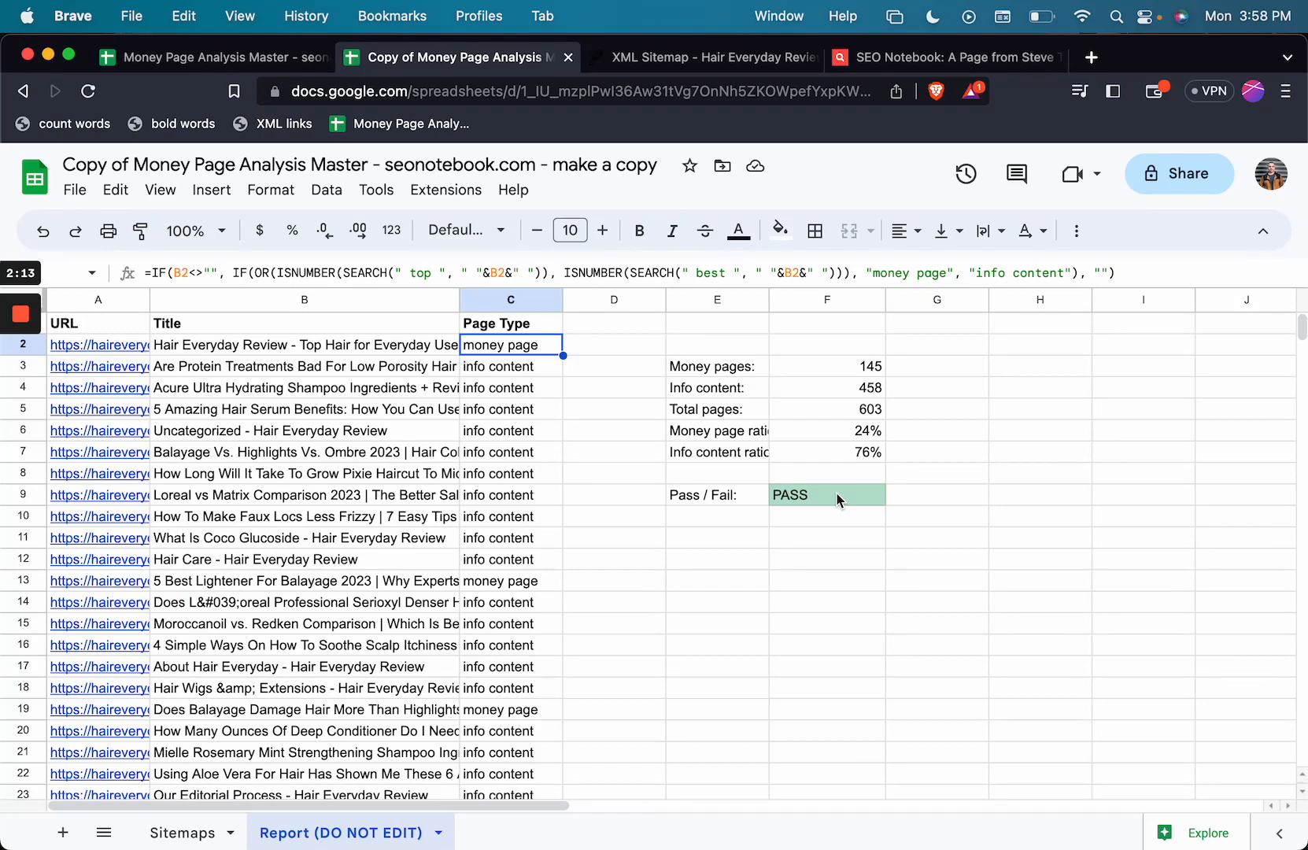
mouse_move(844, 500)
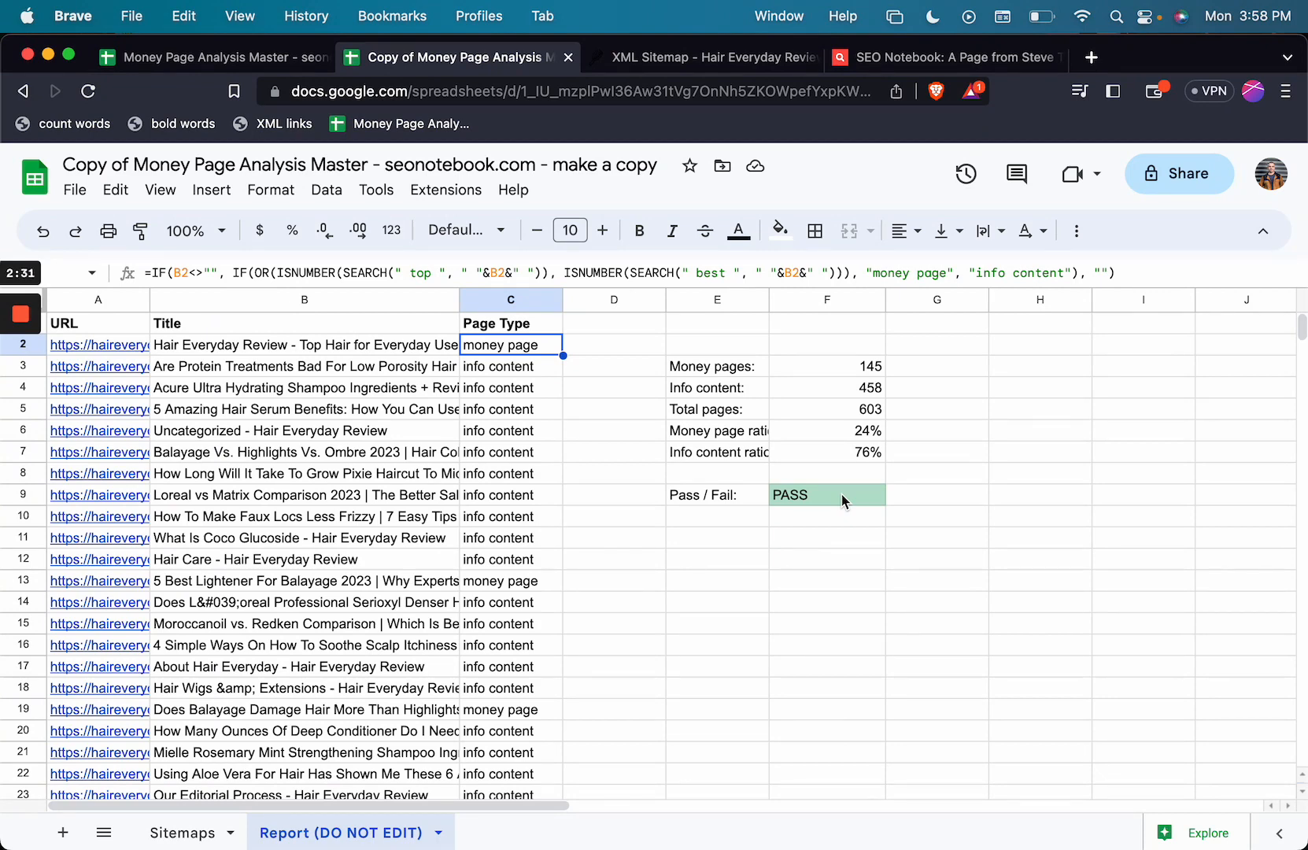
mouse_move(874, 560)
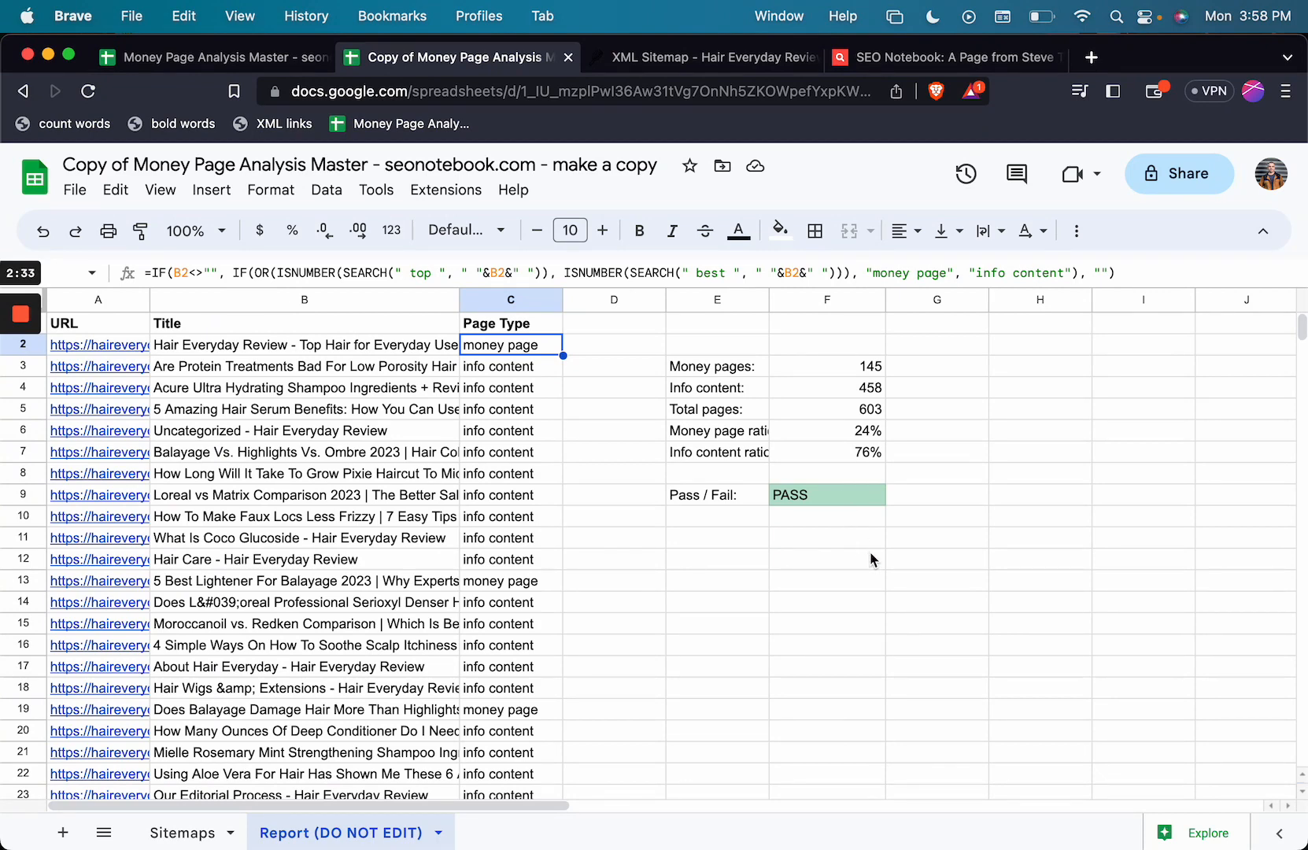
mouse_move(842, 527)
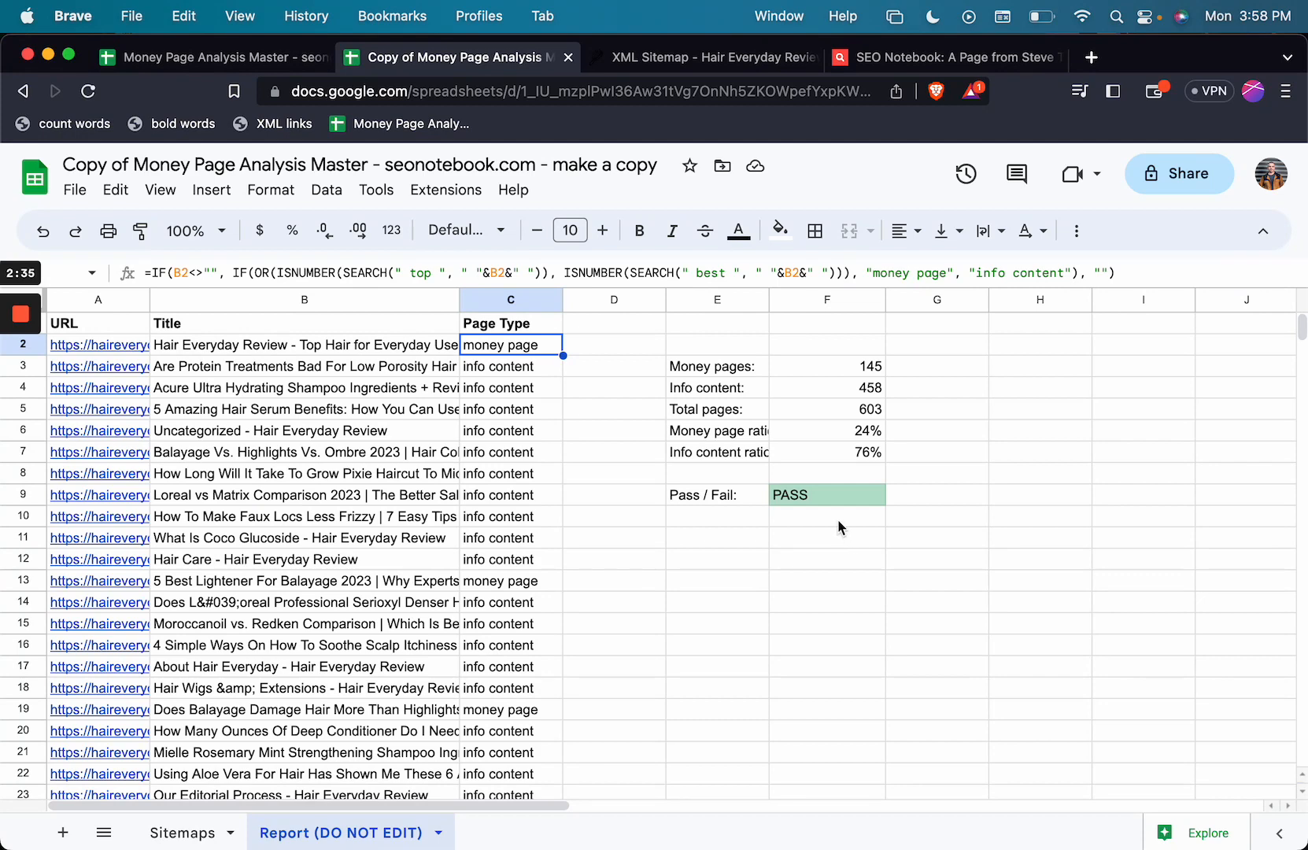
mouse_move(869, 504)
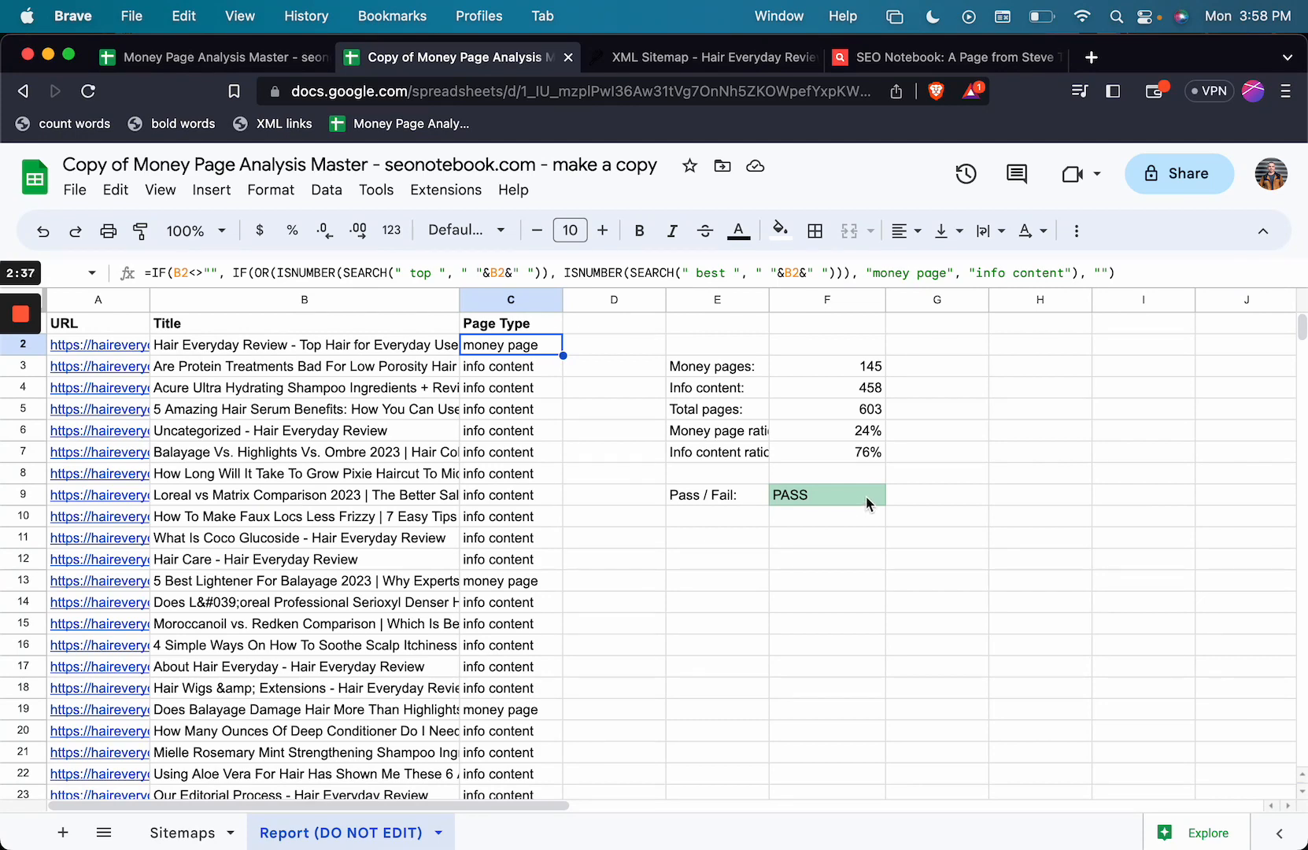
mouse_move(863, 502)
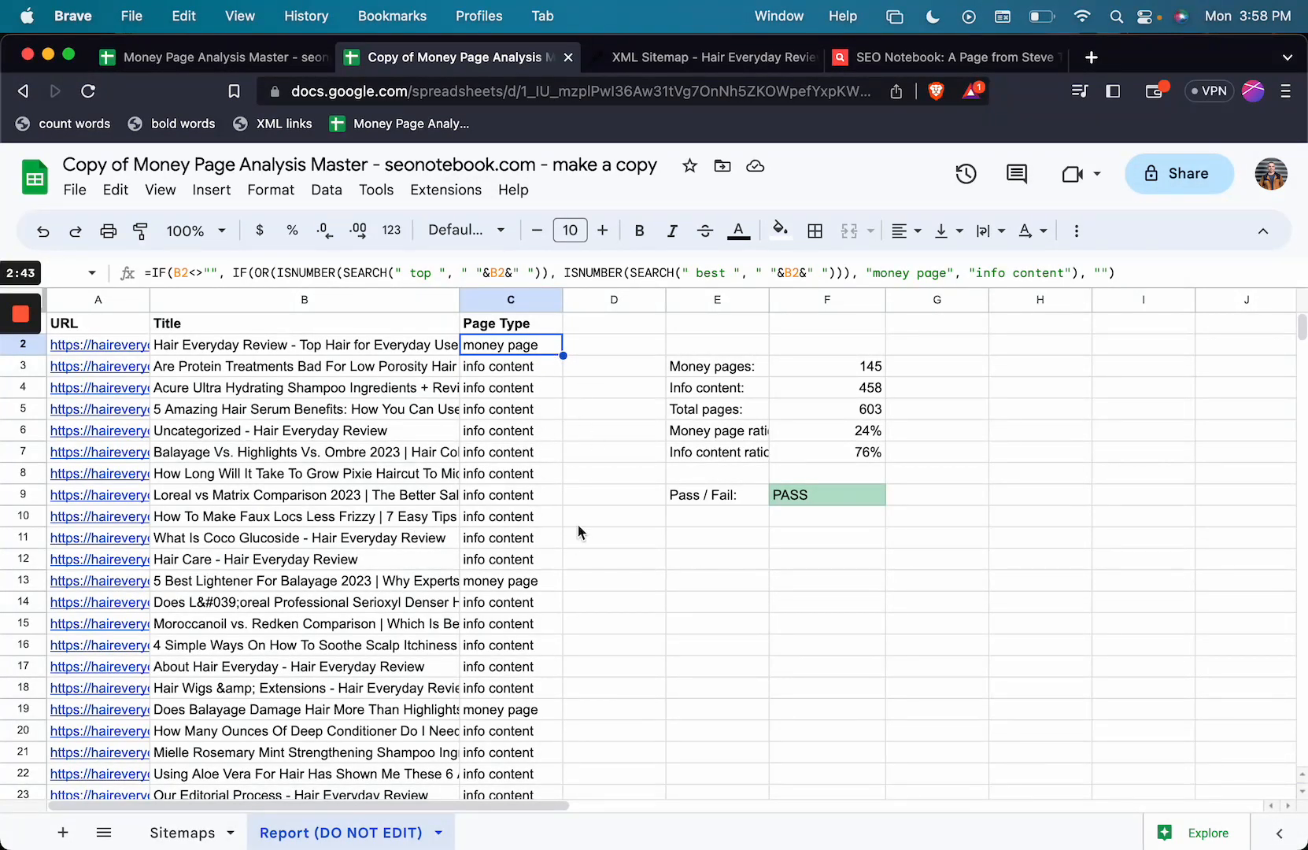
mouse_move(839, 461)
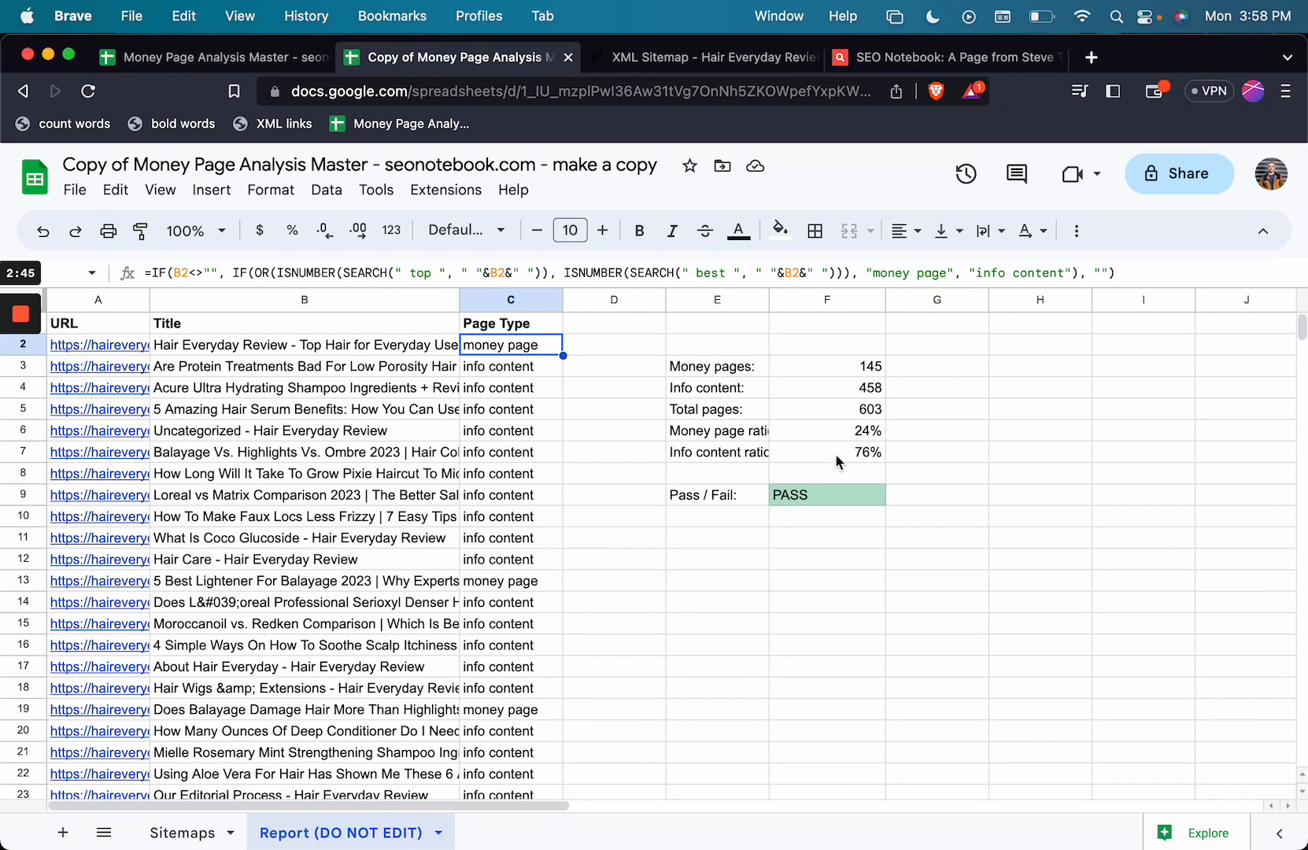
mouse_move(885, 456)
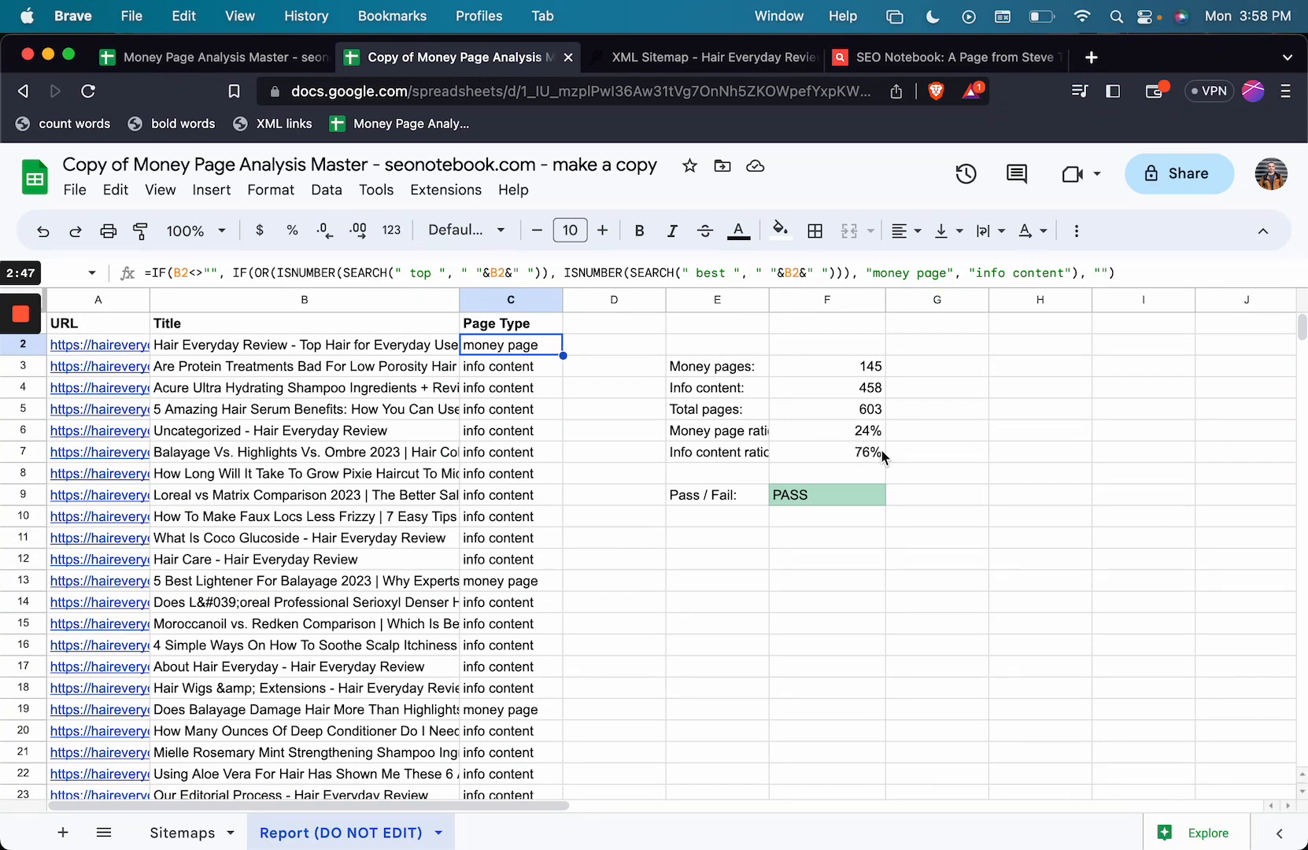
mouse_move(818, 430)
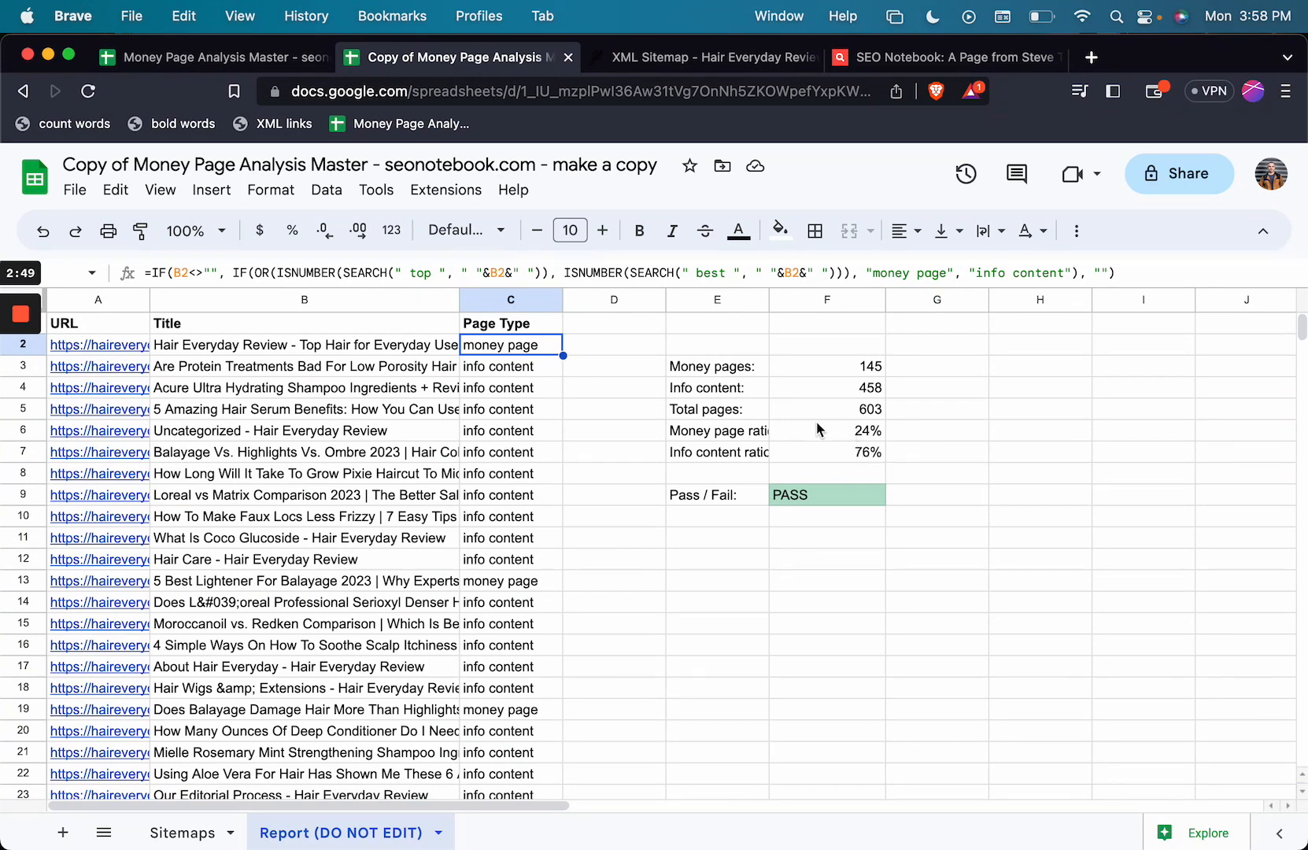
mouse_move(753, 397)
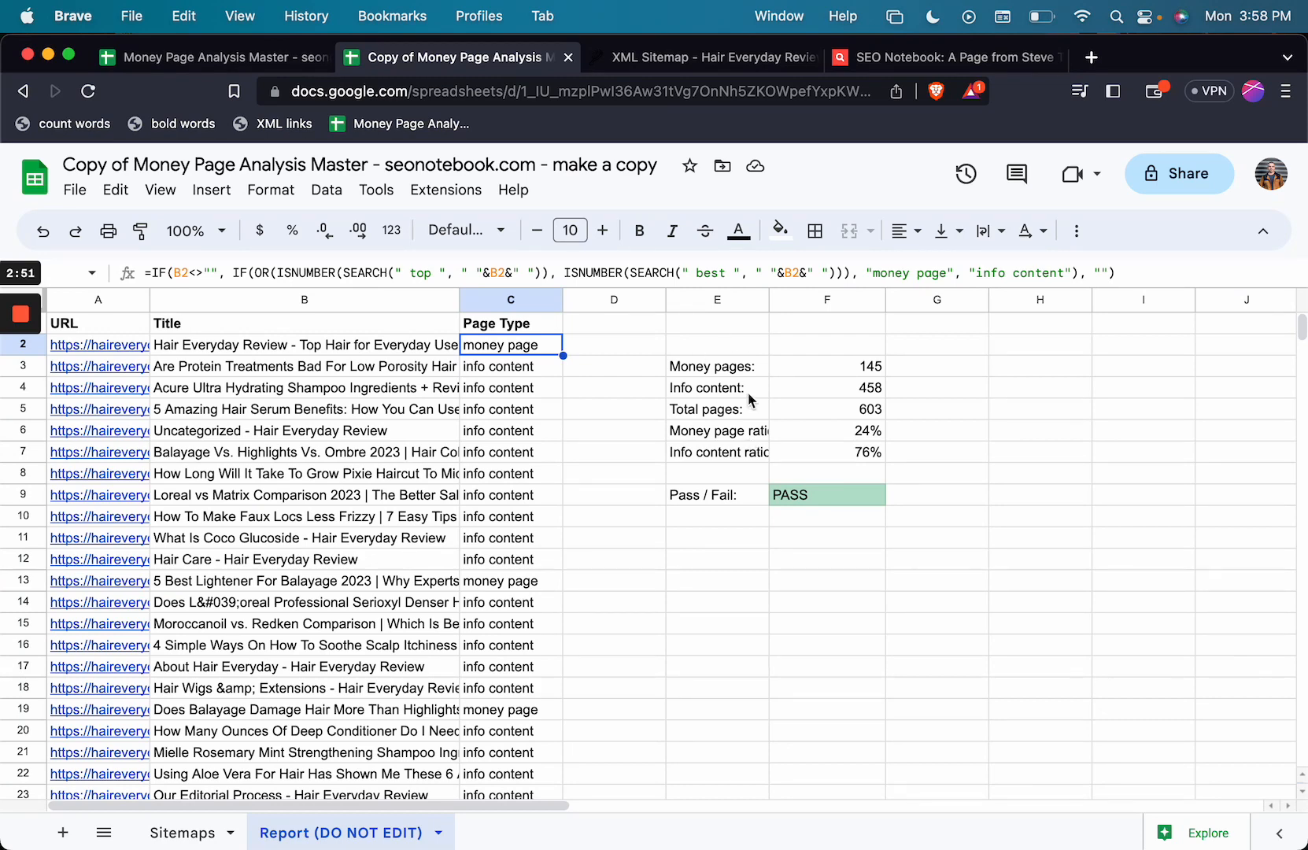
mouse_move(632, 483)
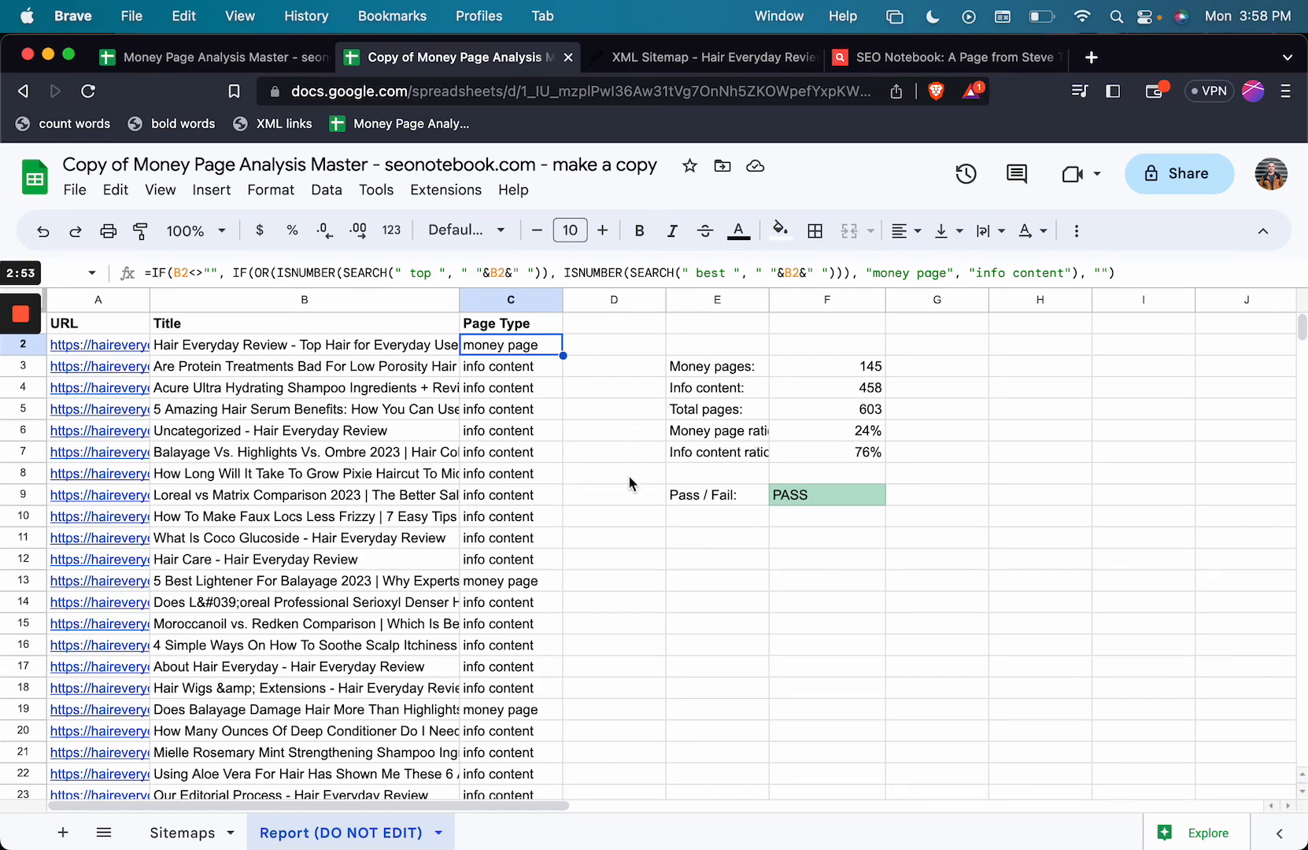
mouse_move(781, 412)
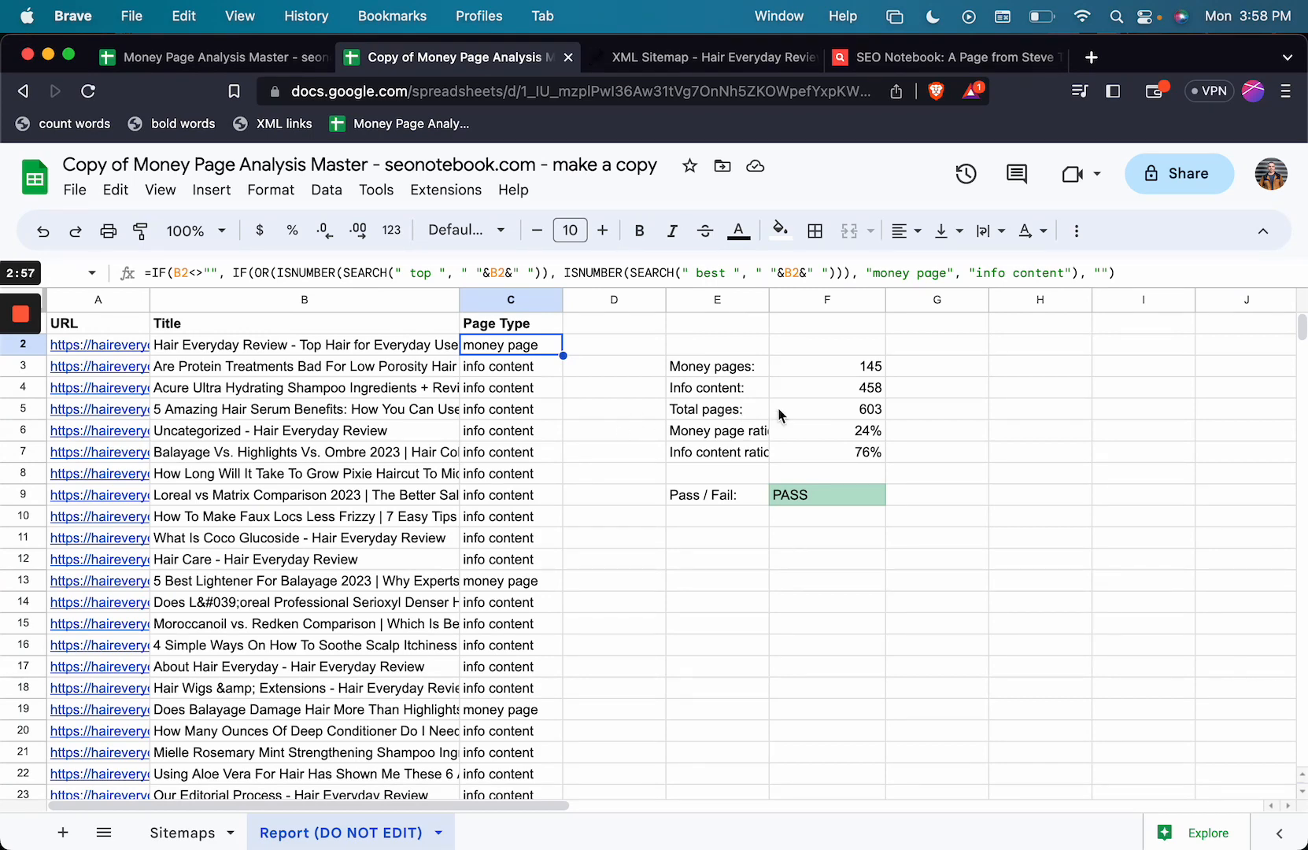
mouse_move(875, 373)
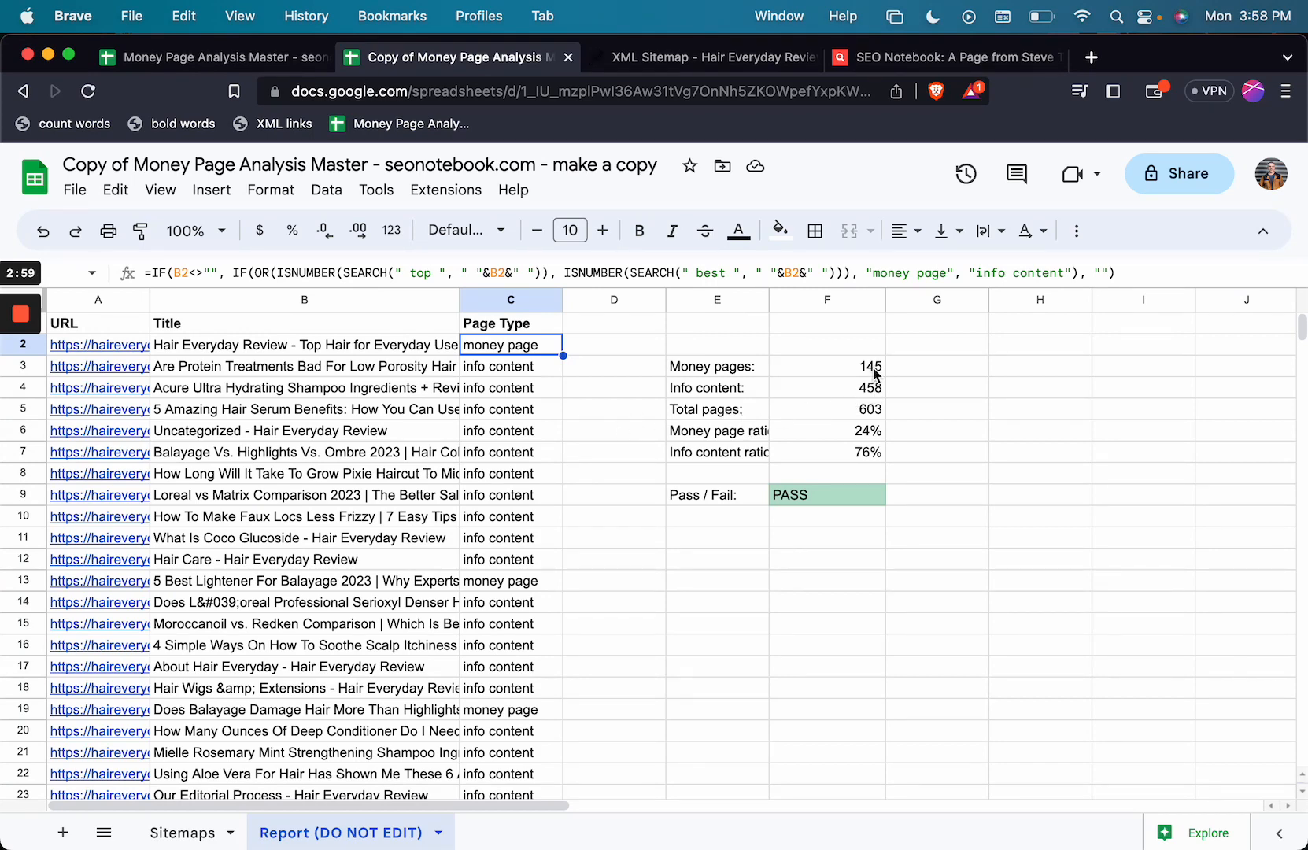
mouse_move(872, 461)
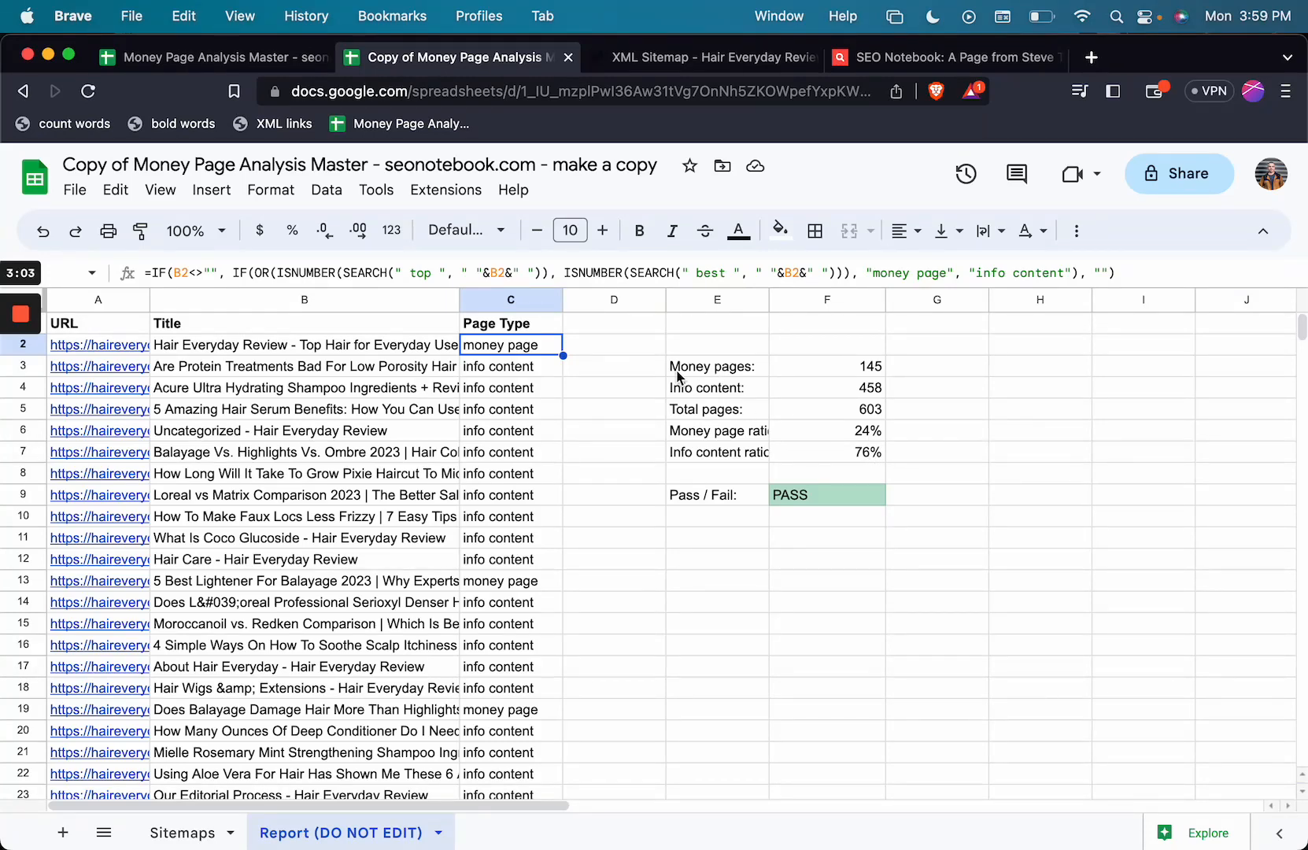
mouse_move(704, 389)
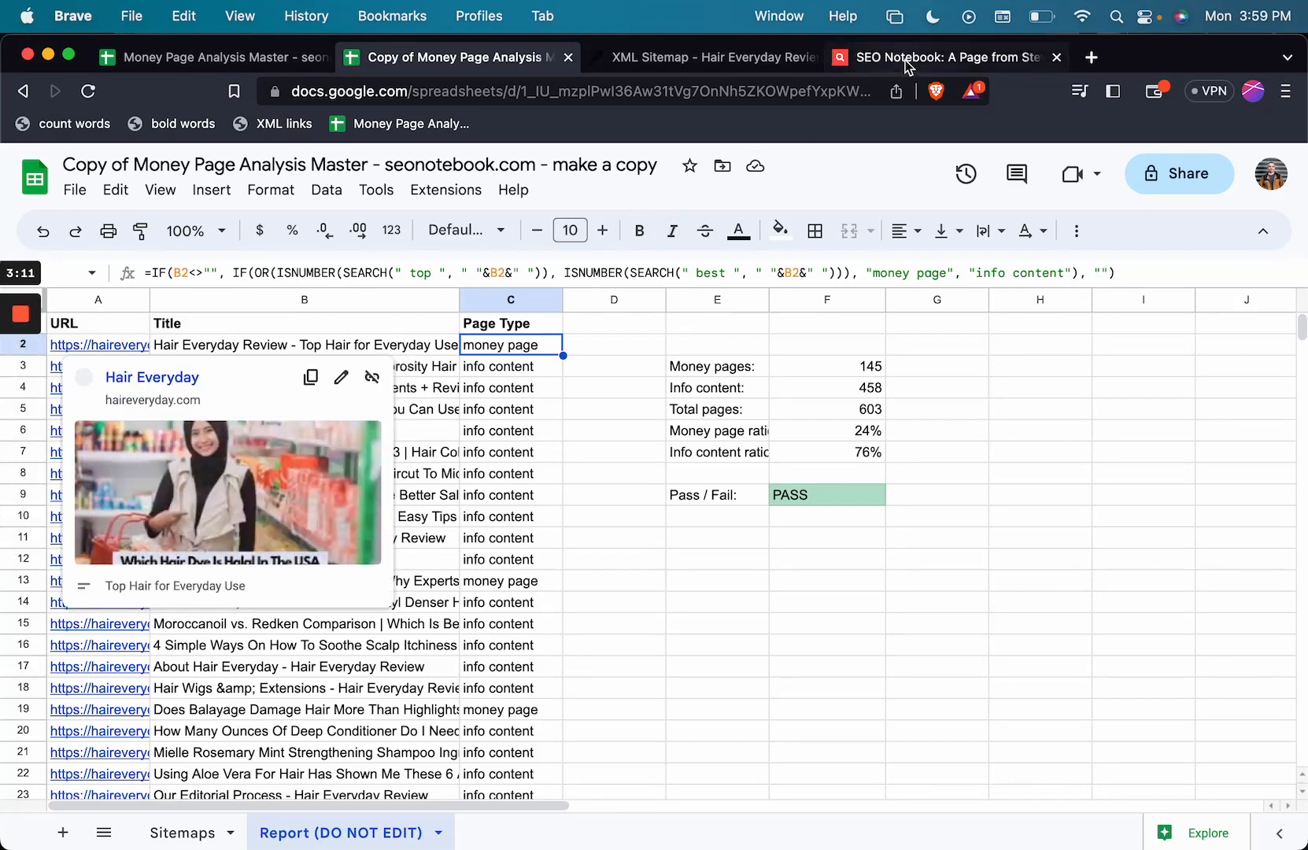
- Switch to the SEO Notebook homepage tab and scroll through it
left_click(932, 56)
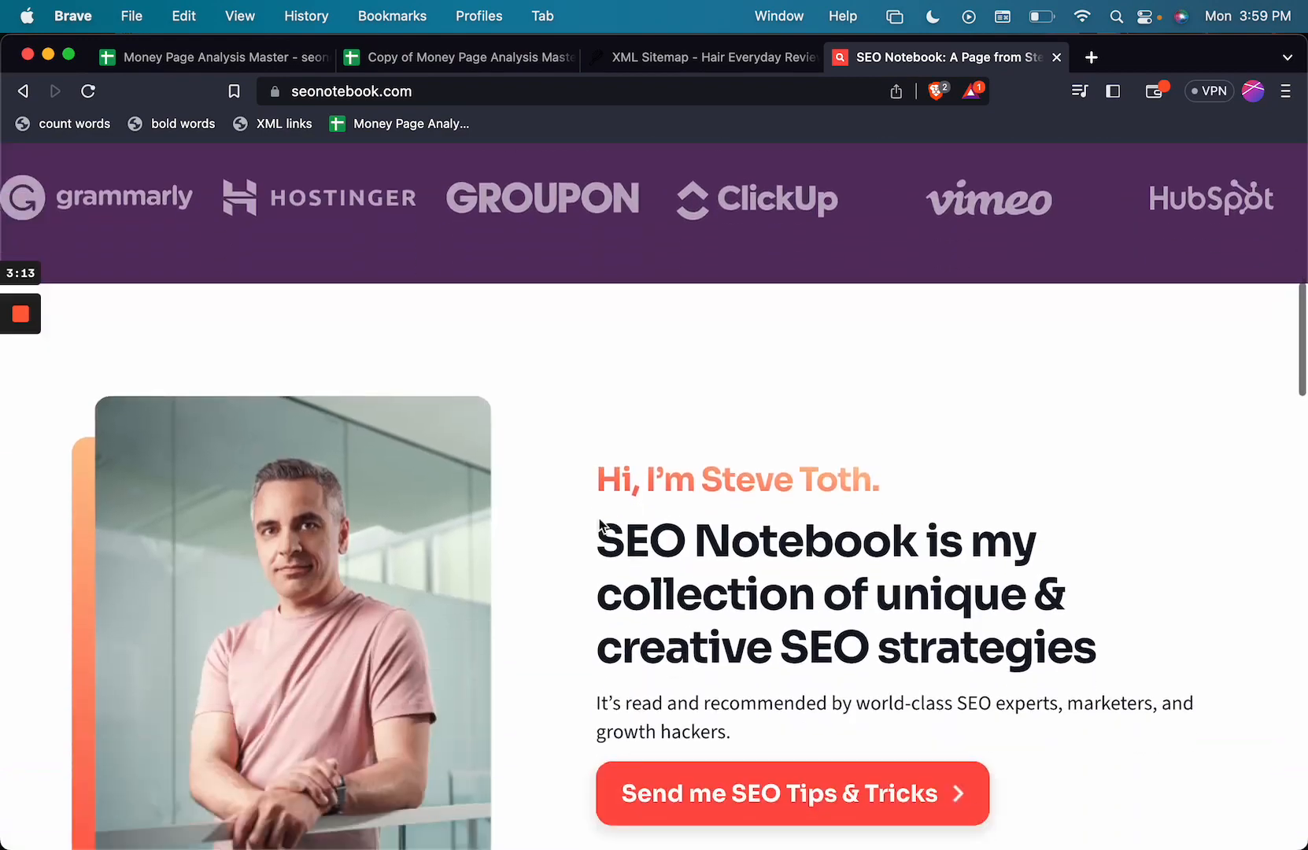
scroll("up", 3)
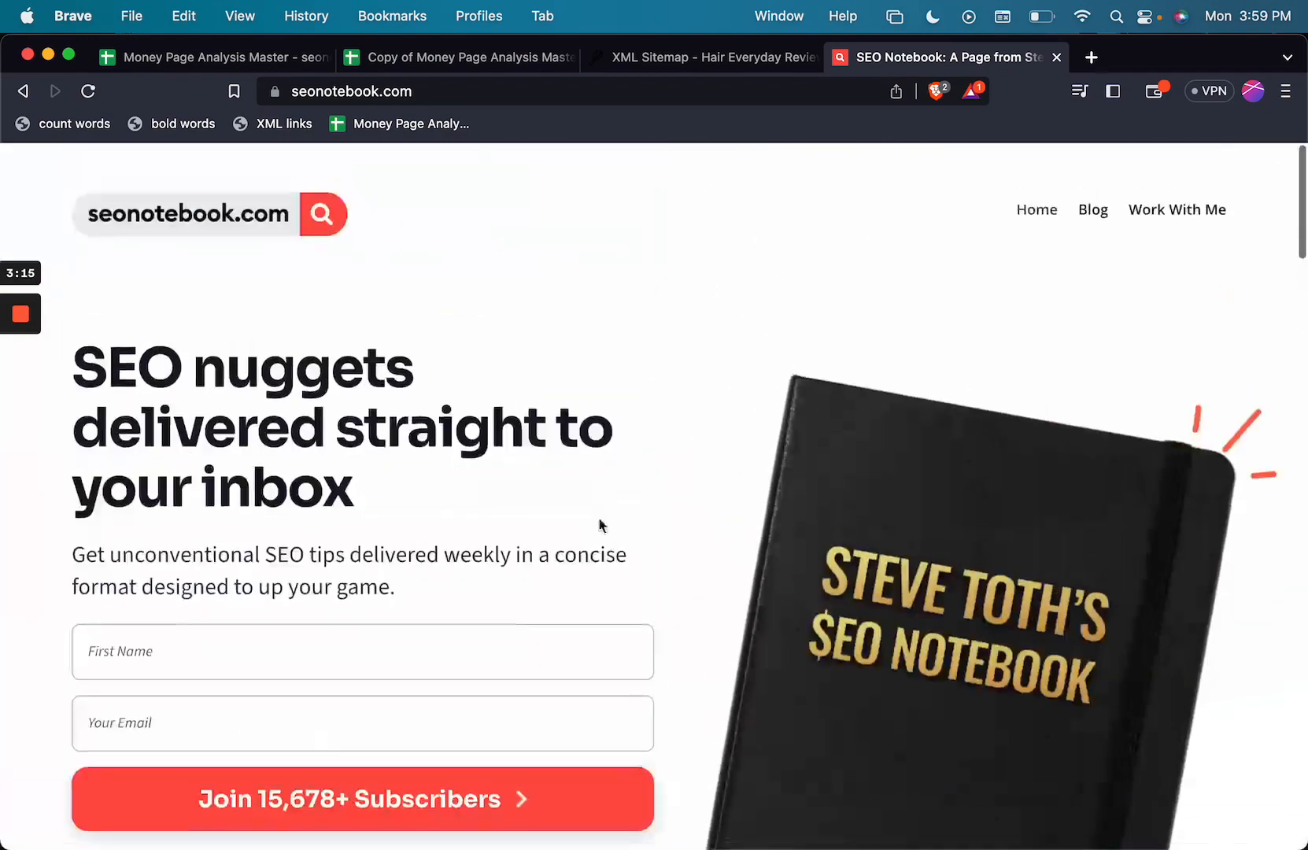
scroll("down", 3)
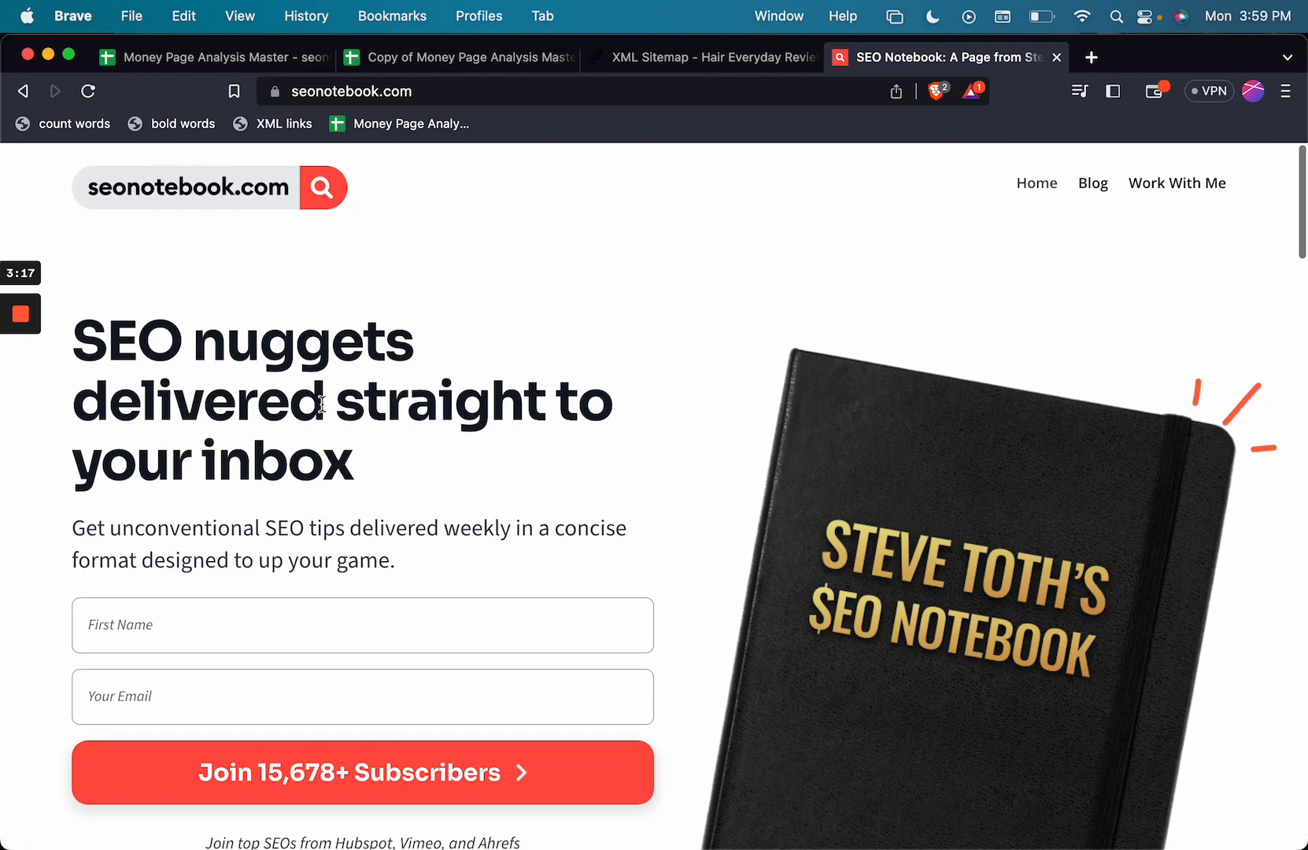